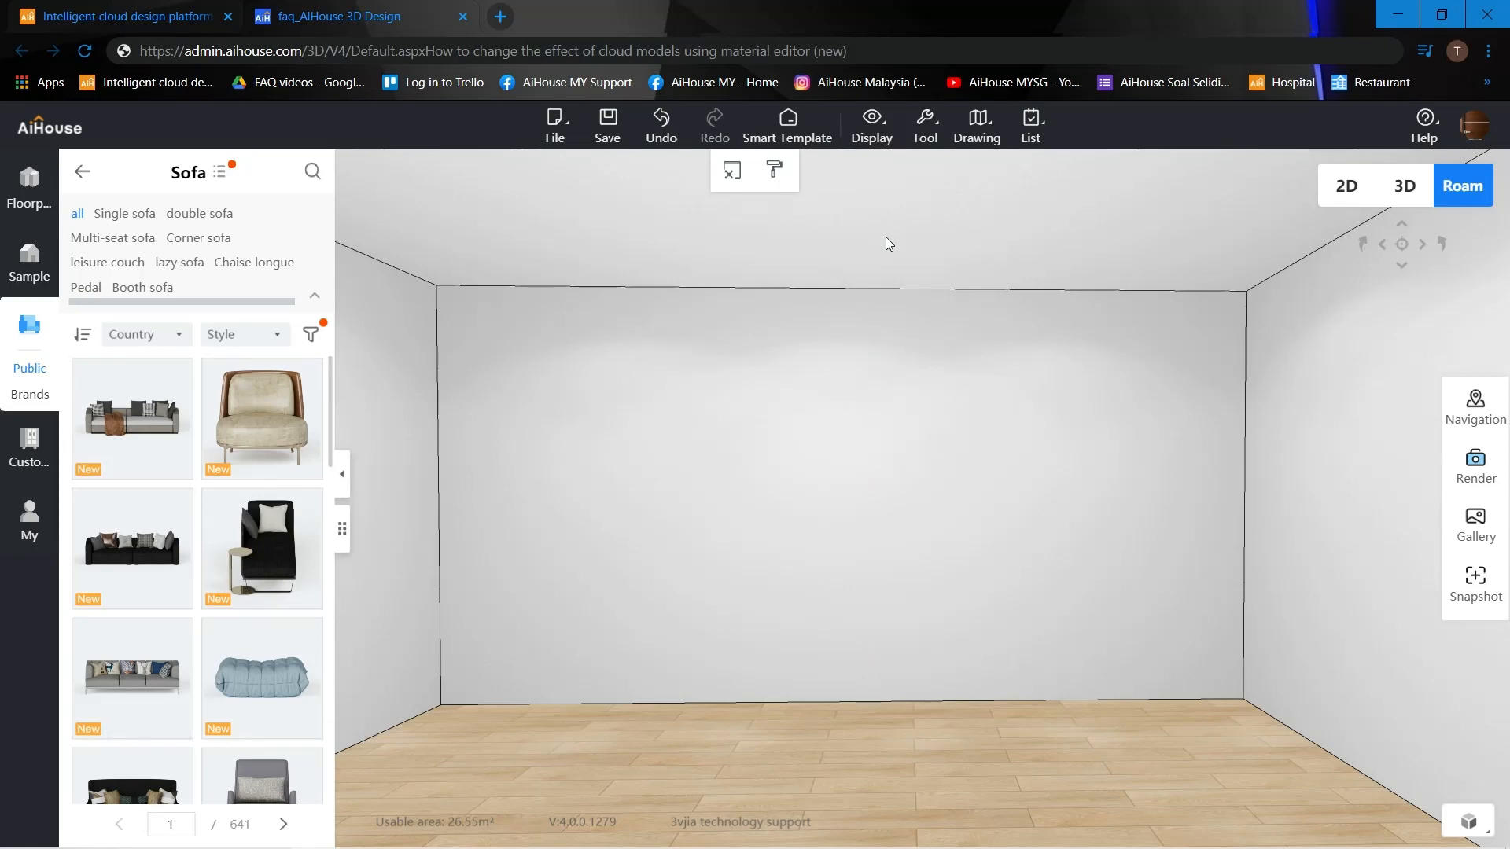
pyautogui.moveTo(160, 397)
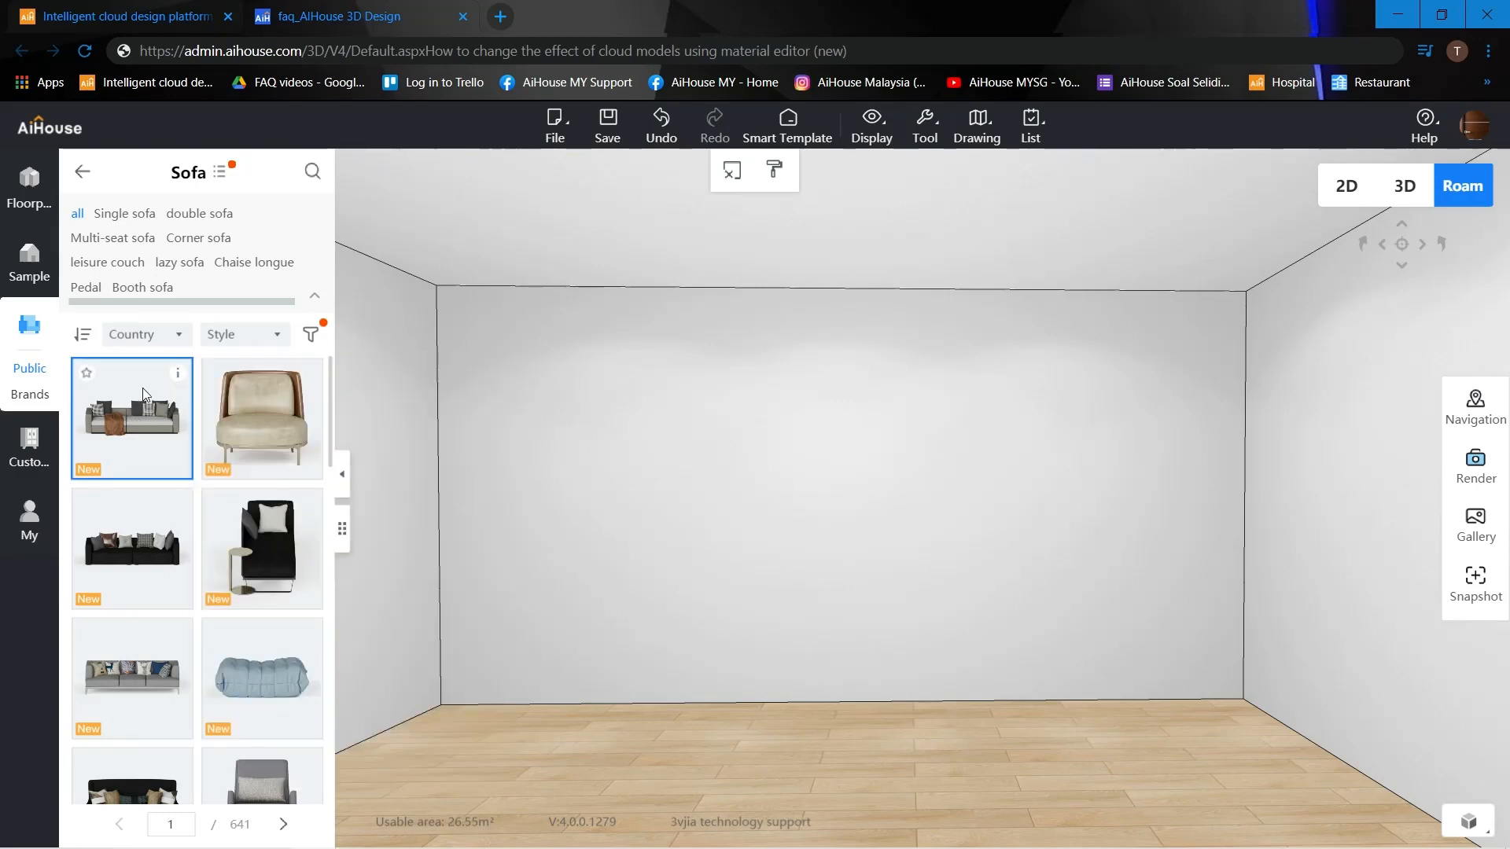
pyautogui.moveTo(172, 384)
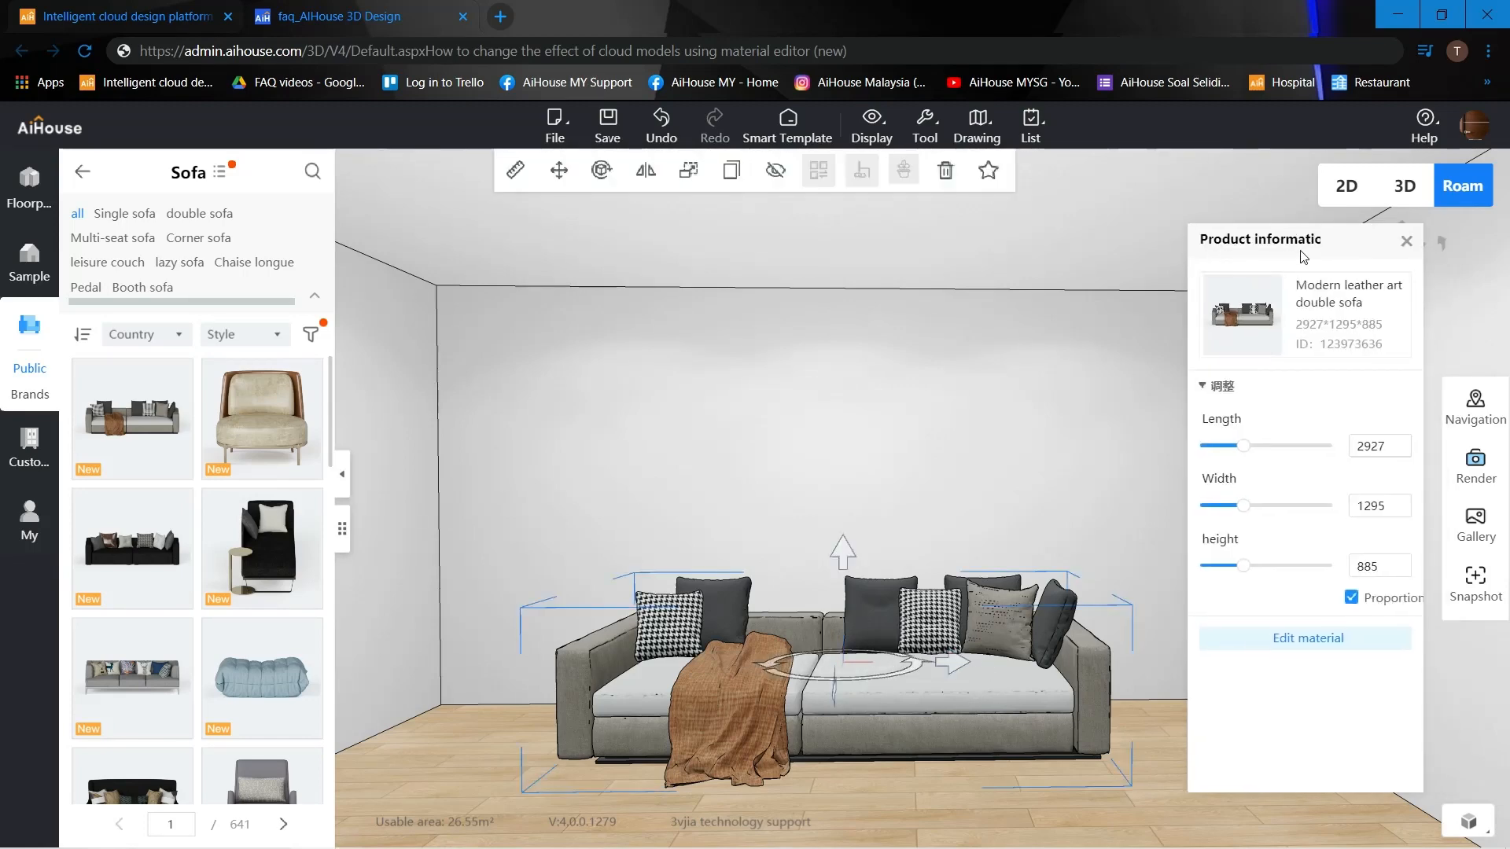
pyautogui.moveTo(1307, 639)
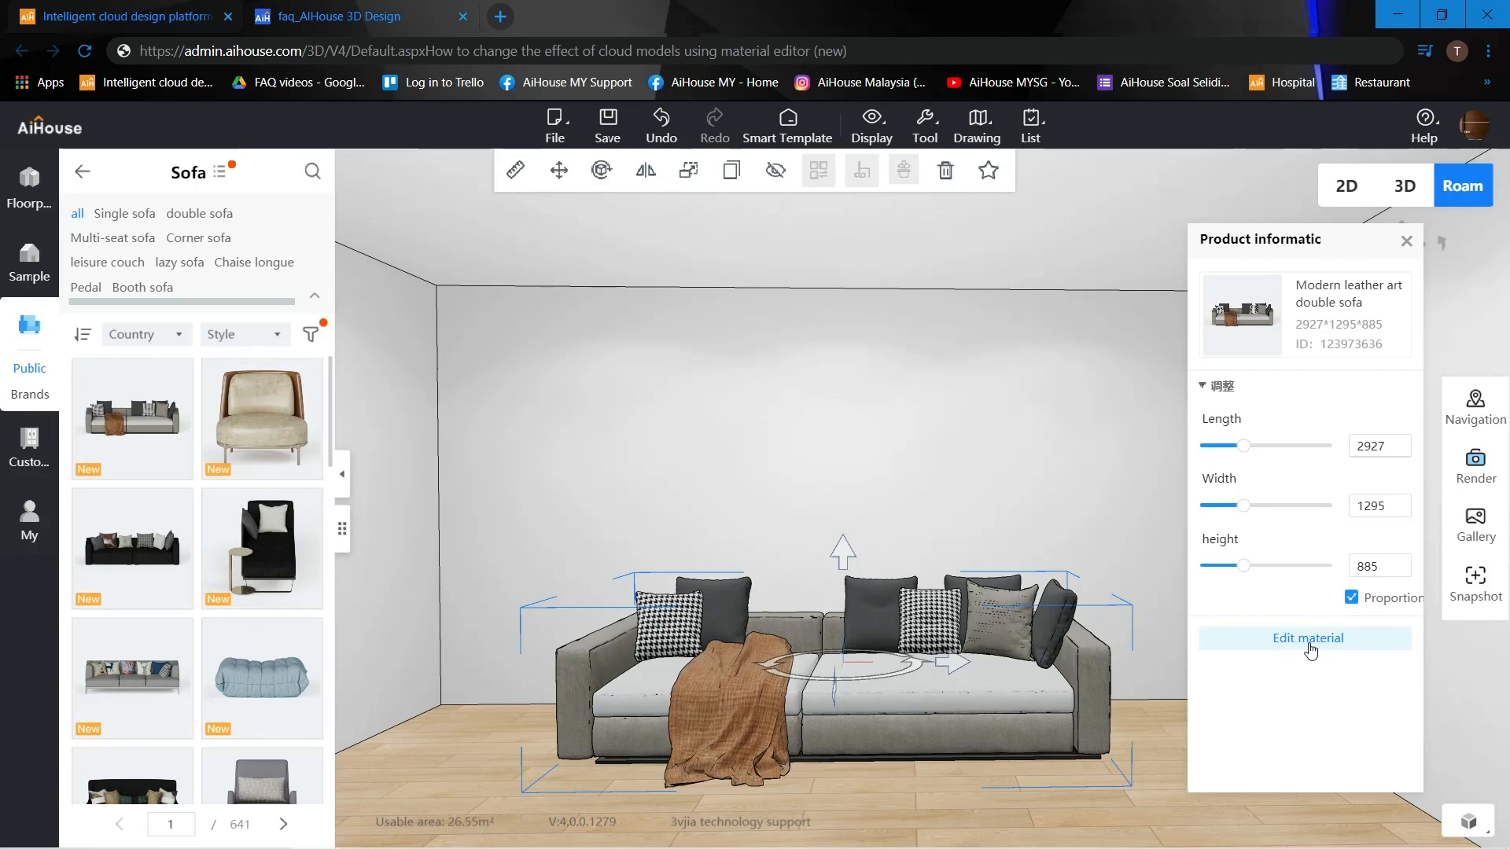
pyautogui.moveTo(849, 467)
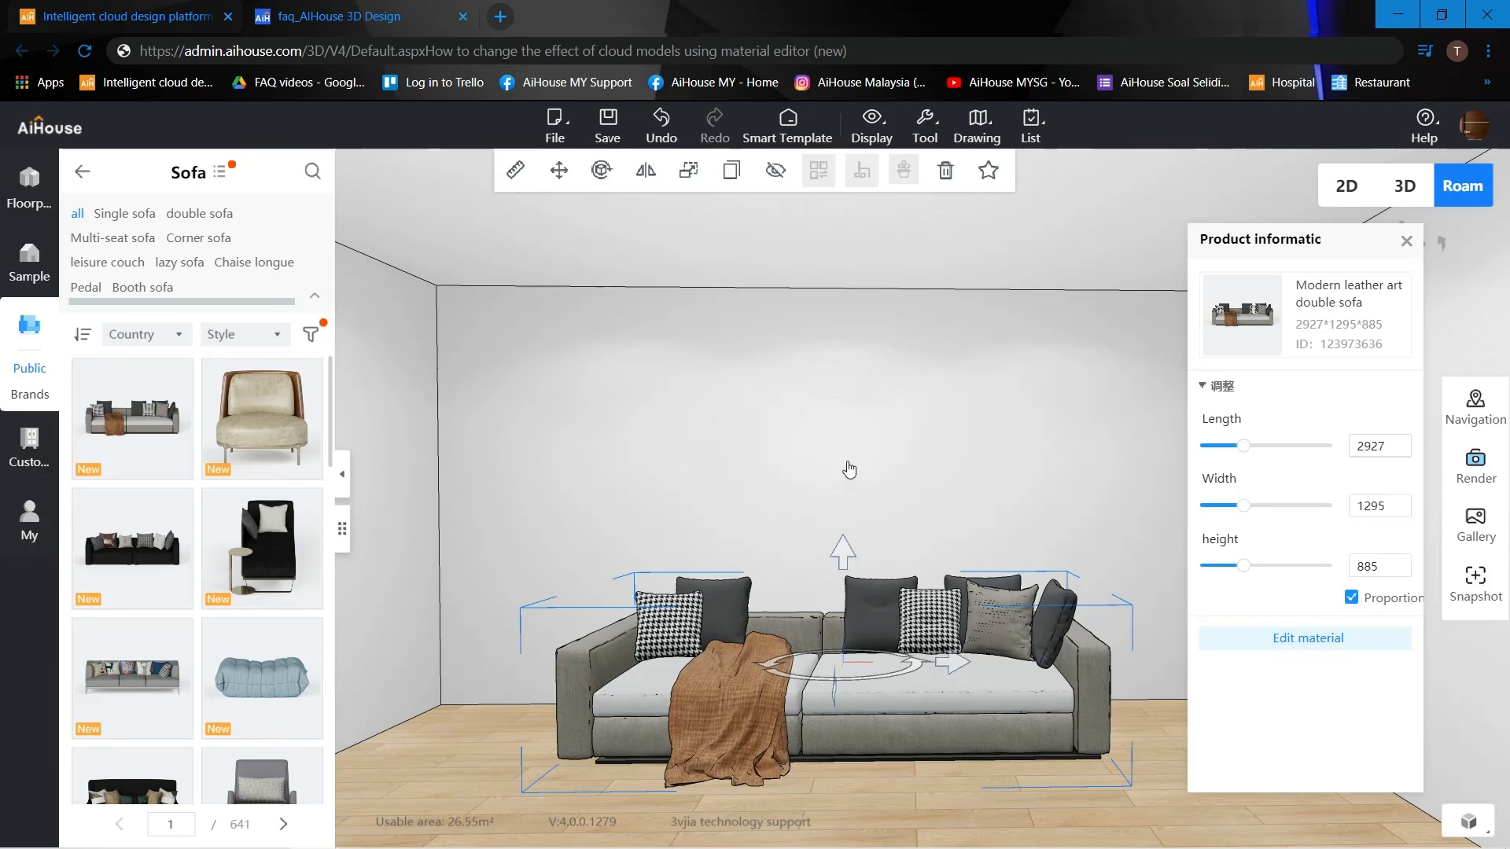
# Step: Open the sofa's material editor and apply Cloth > Flannelette 01 to the sofa body
pyautogui.click(1307, 638)
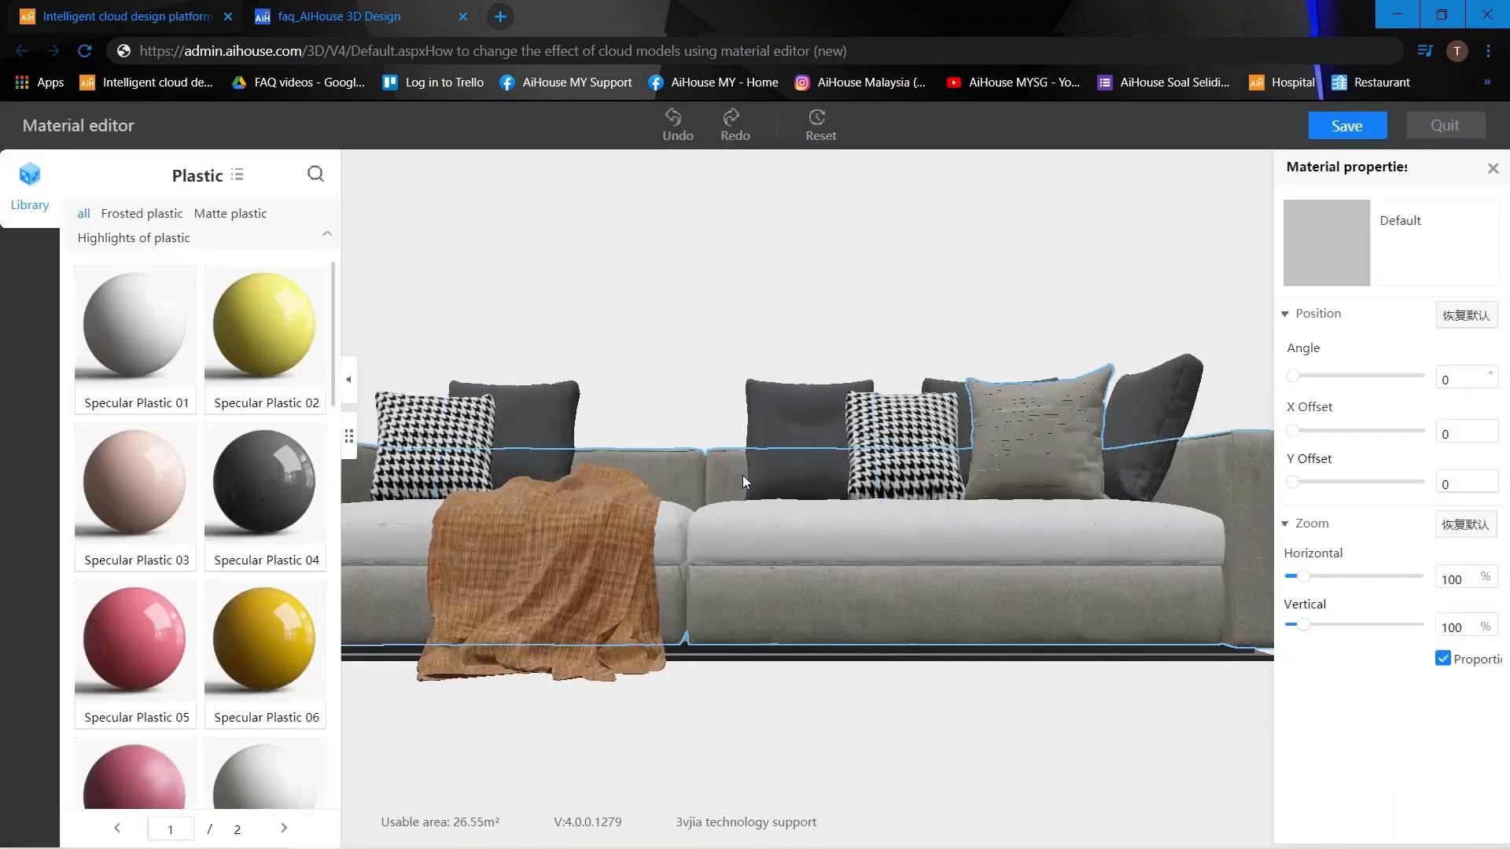
pyautogui.click(237, 175)
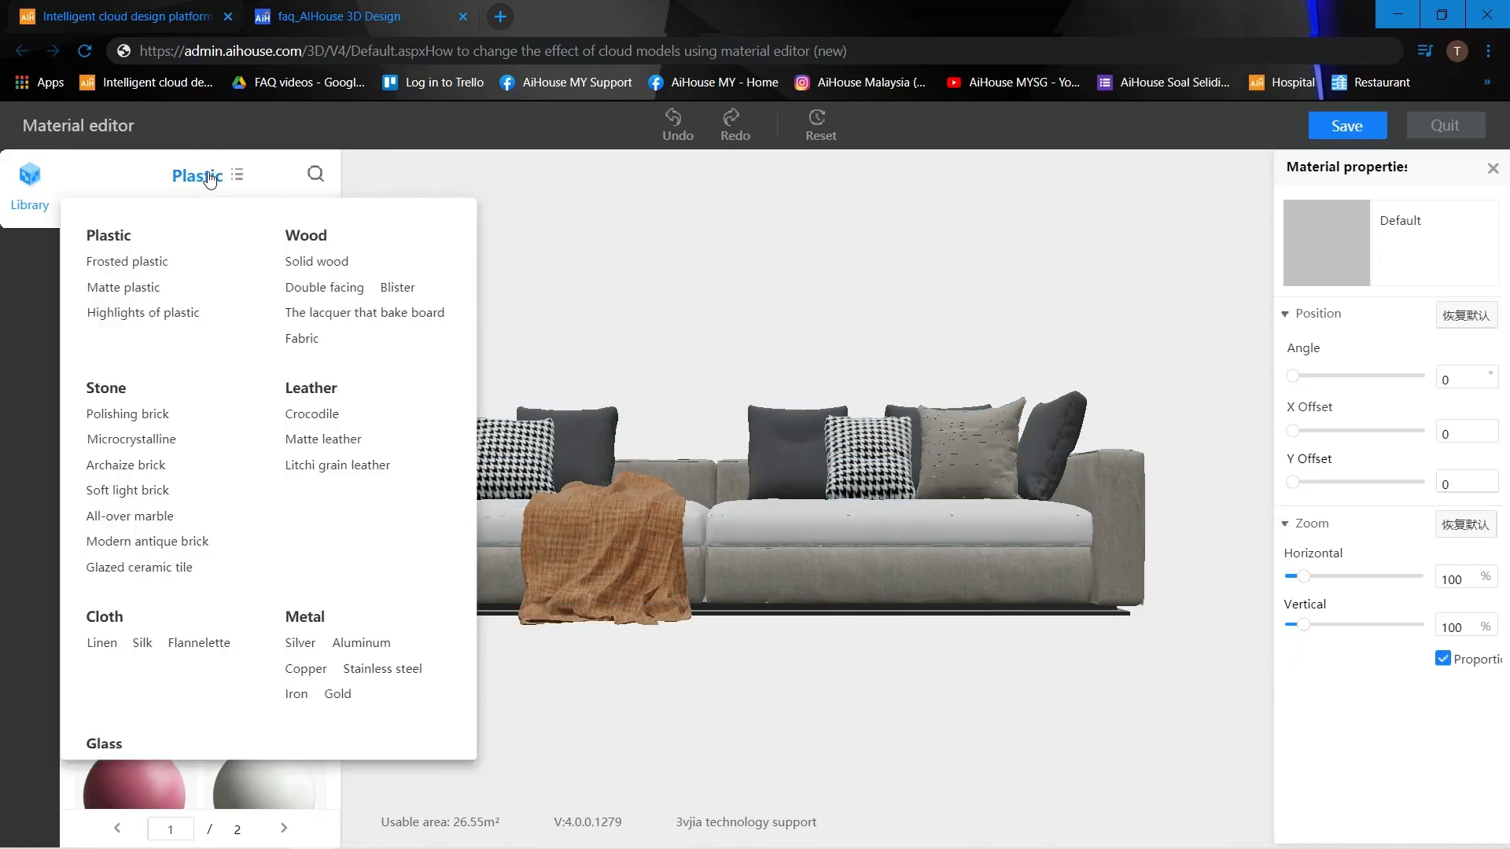
pyautogui.moveTo(330, 258)
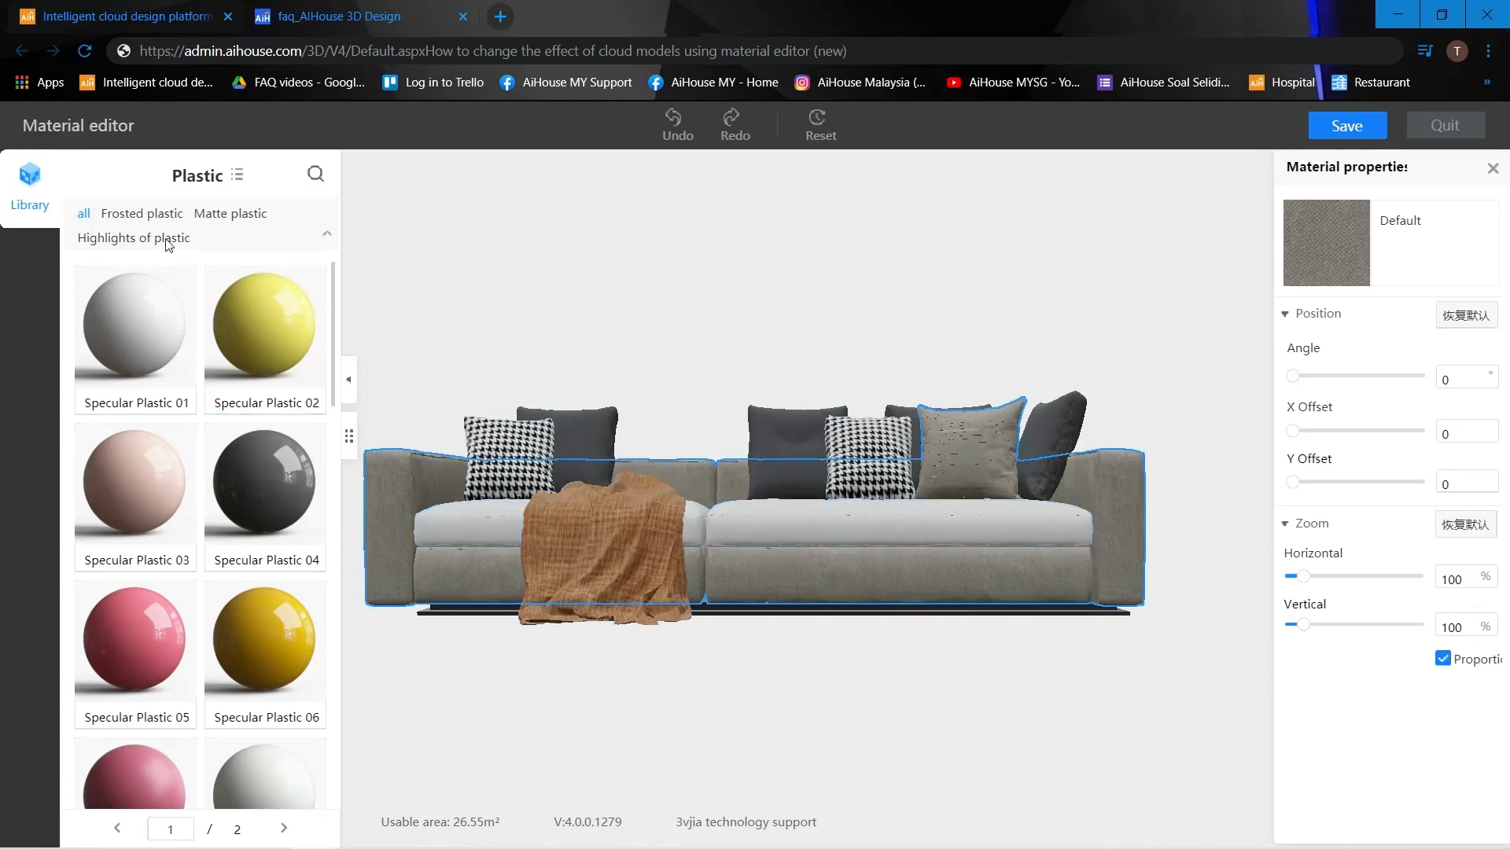
pyautogui.click(236, 175)
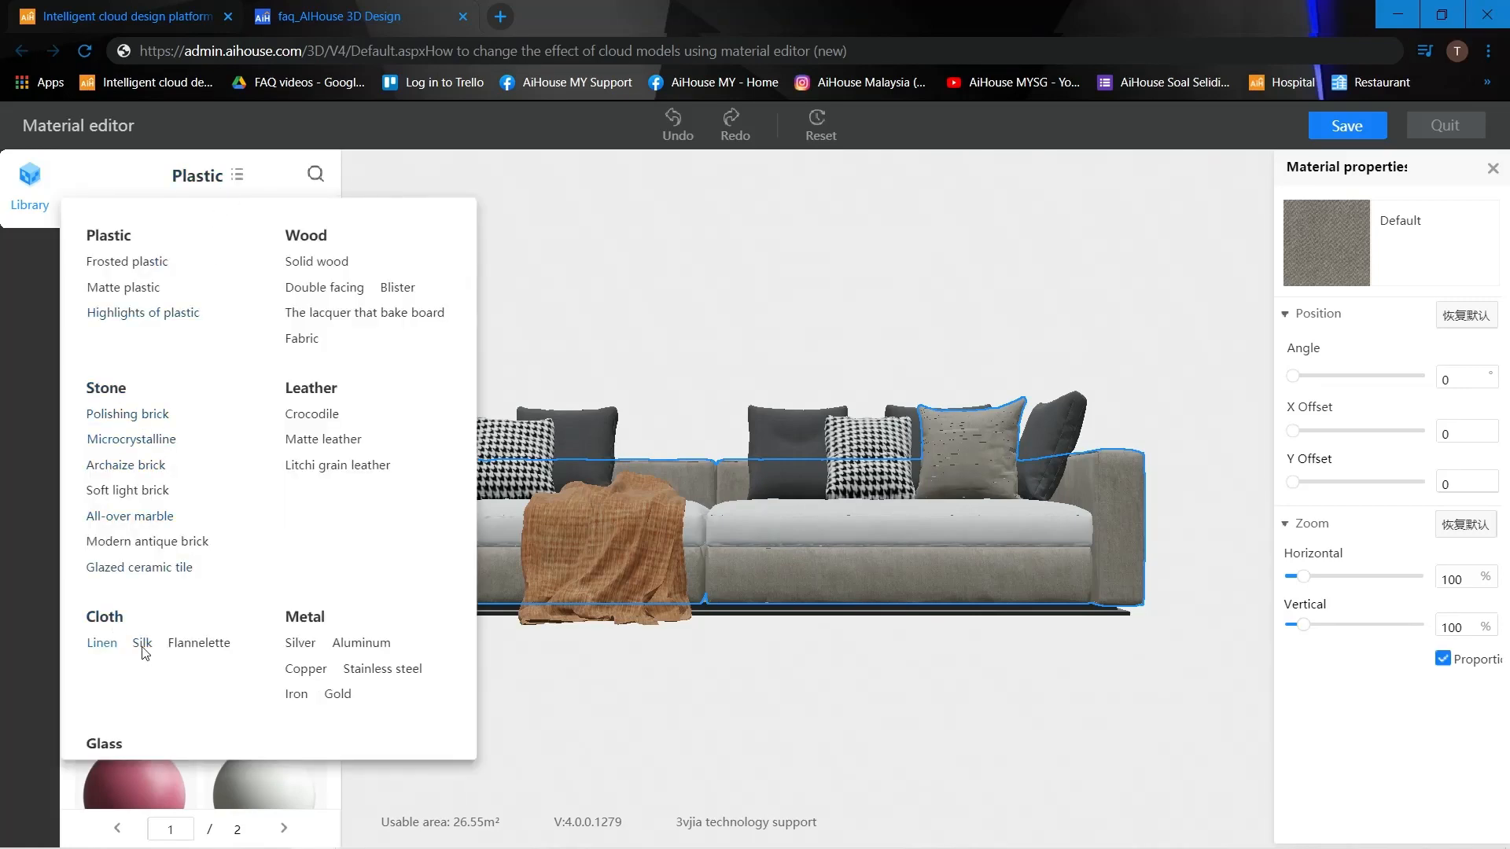
pyautogui.click(200, 643)
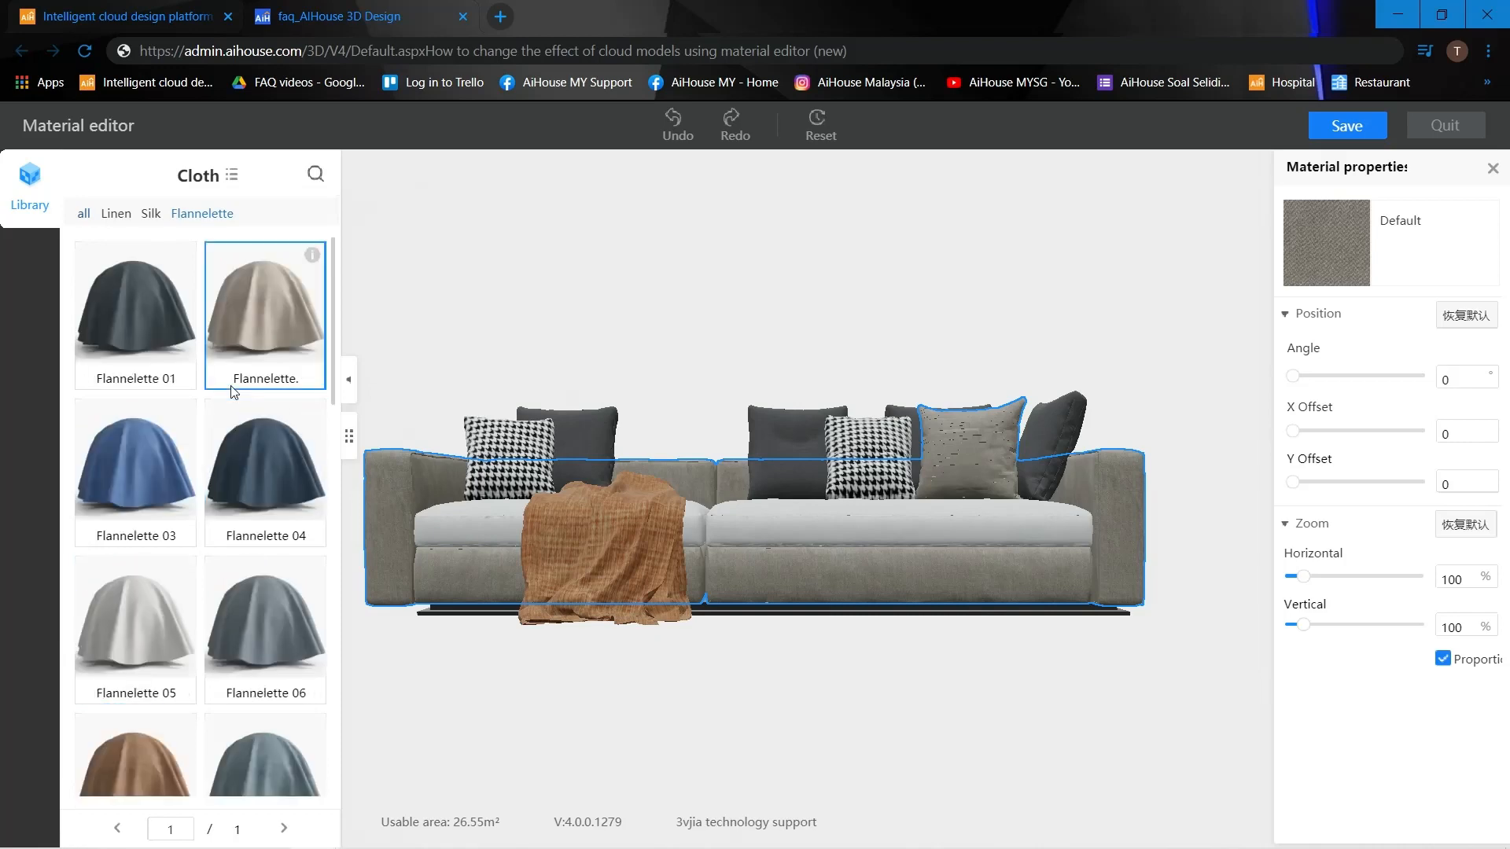
pyautogui.click(136, 308)
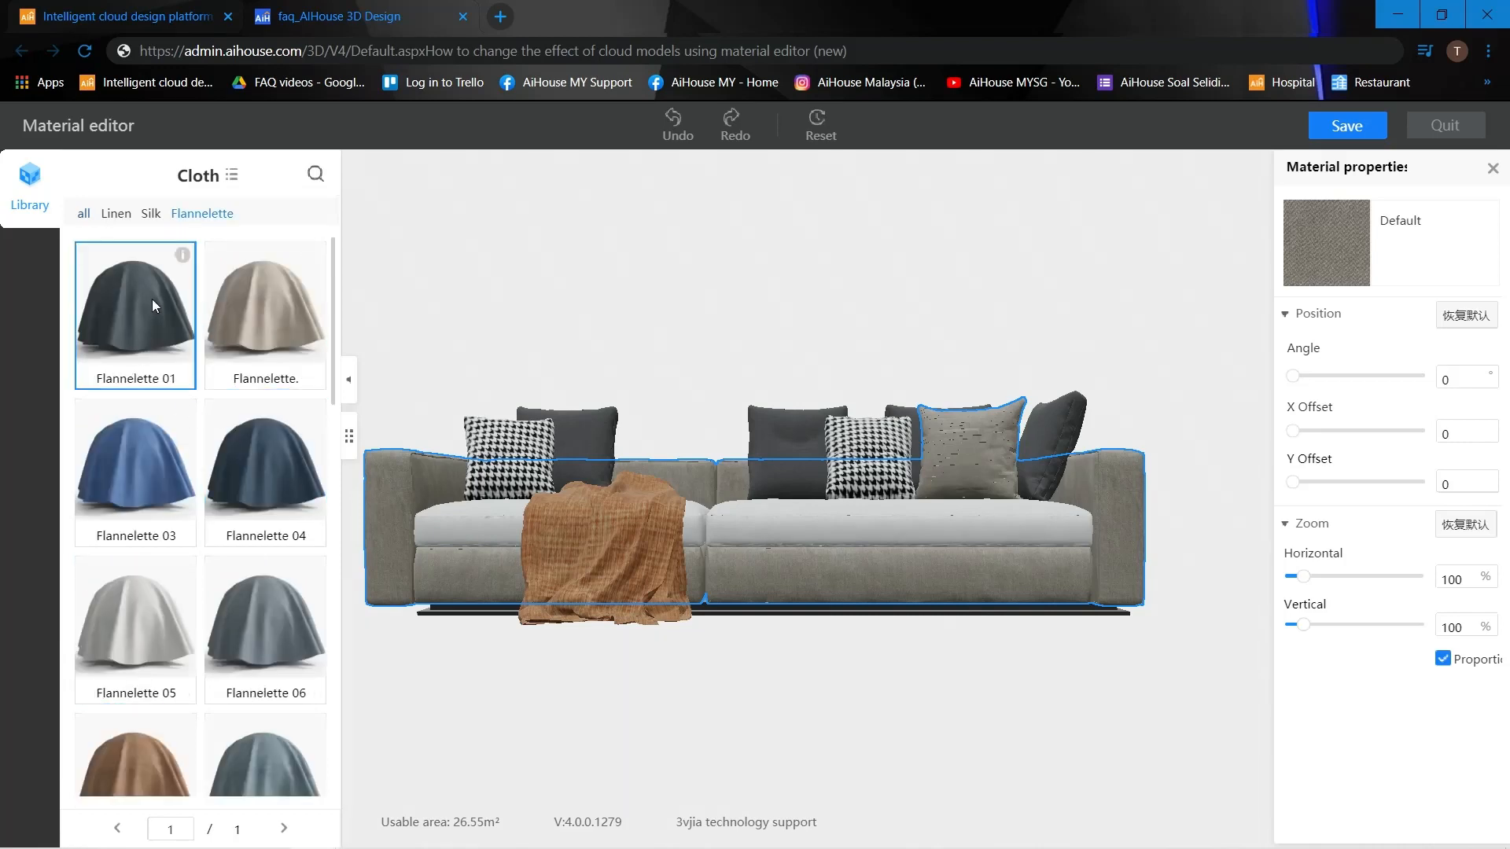
pyautogui.click(154, 305)
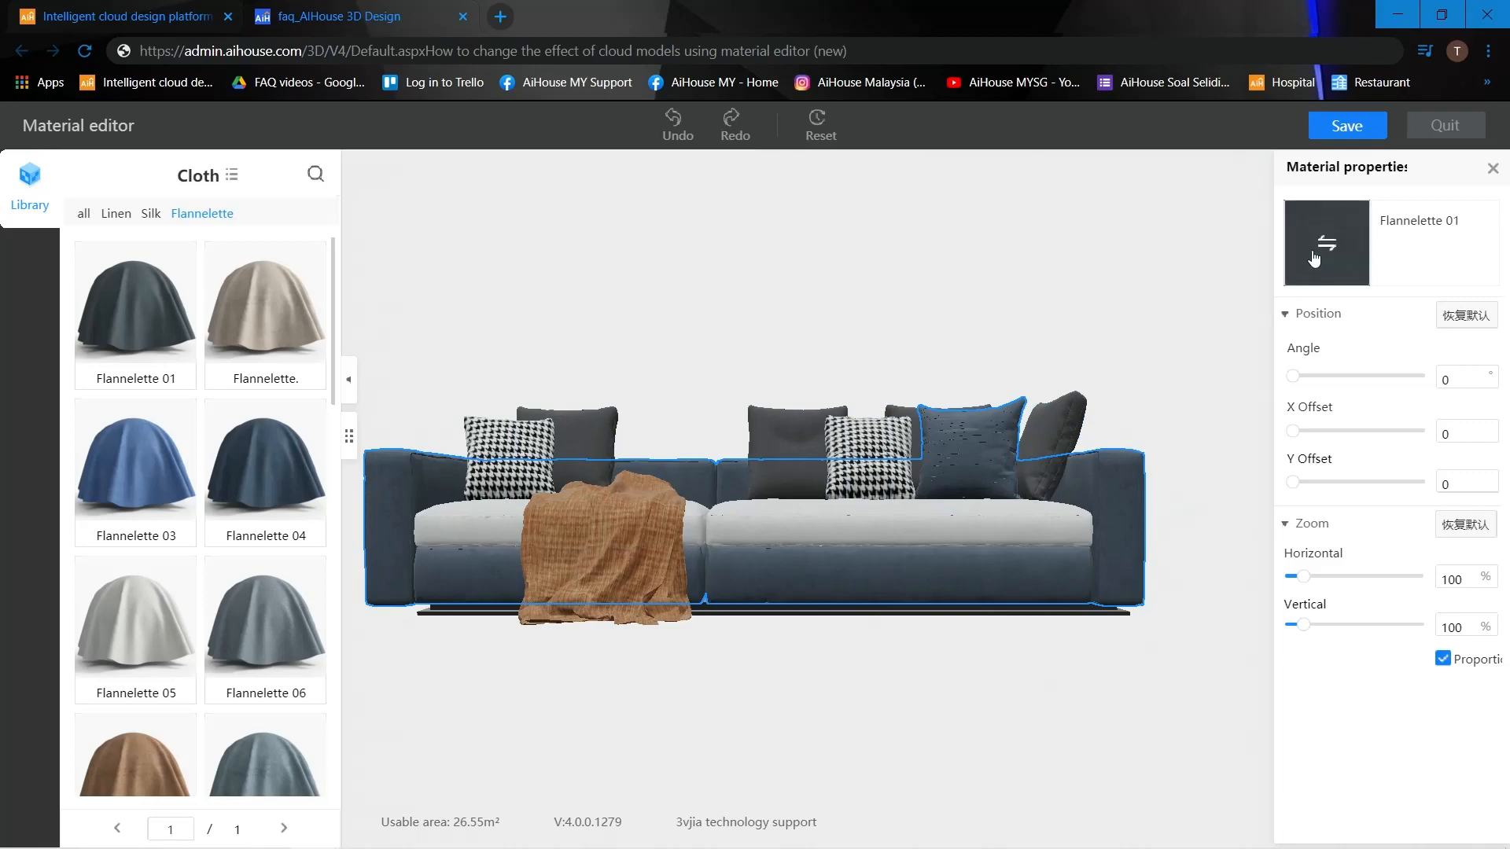
# Step: Swap the sofa body's fabric for the beige HM1903 texture from the Fabric material library
pyautogui.click(1326, 240)
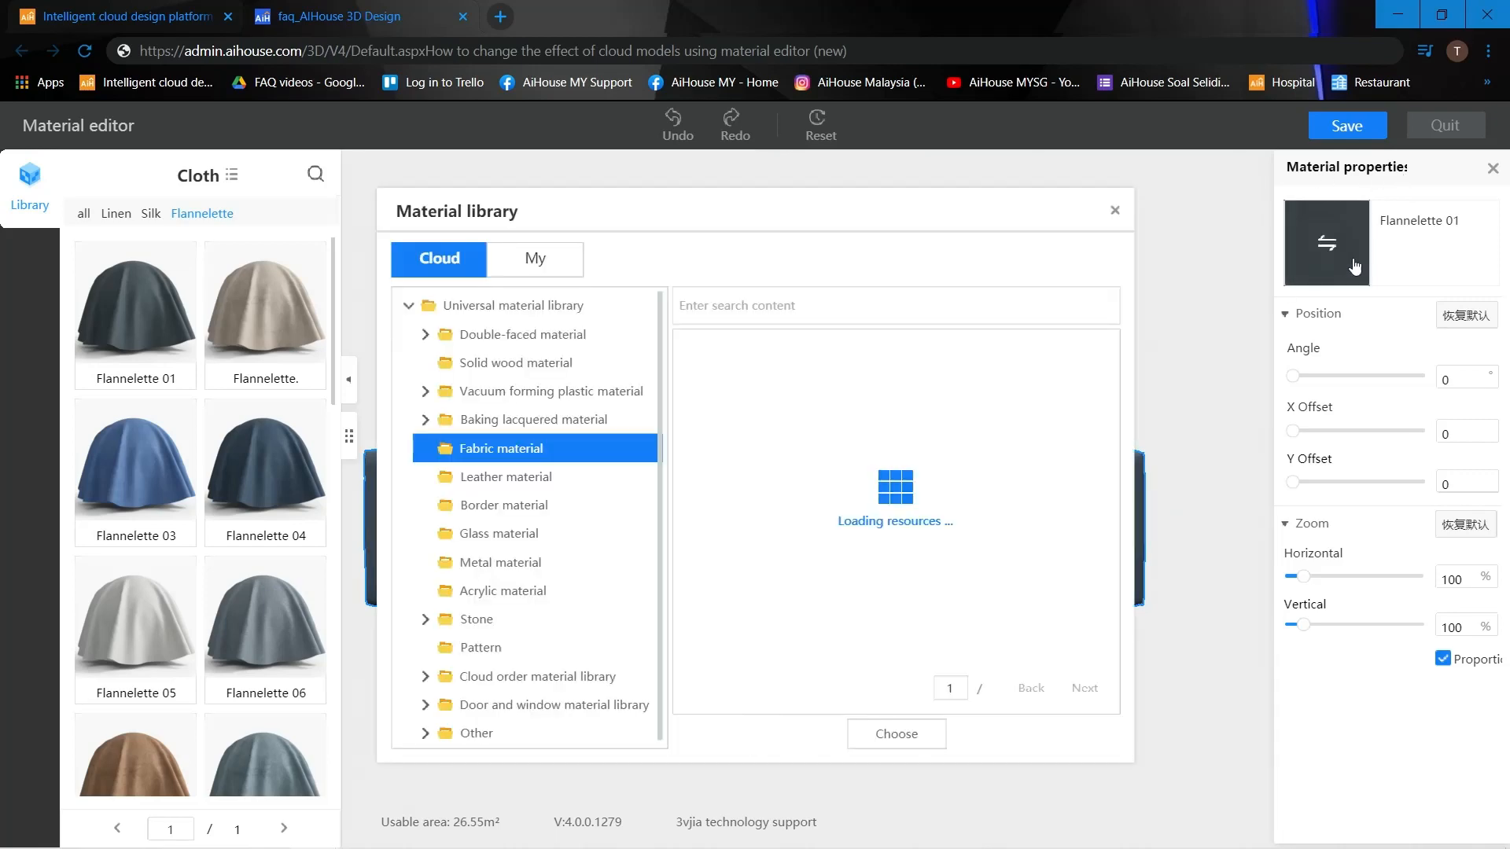
pyautogui.moveTo(485, 457)
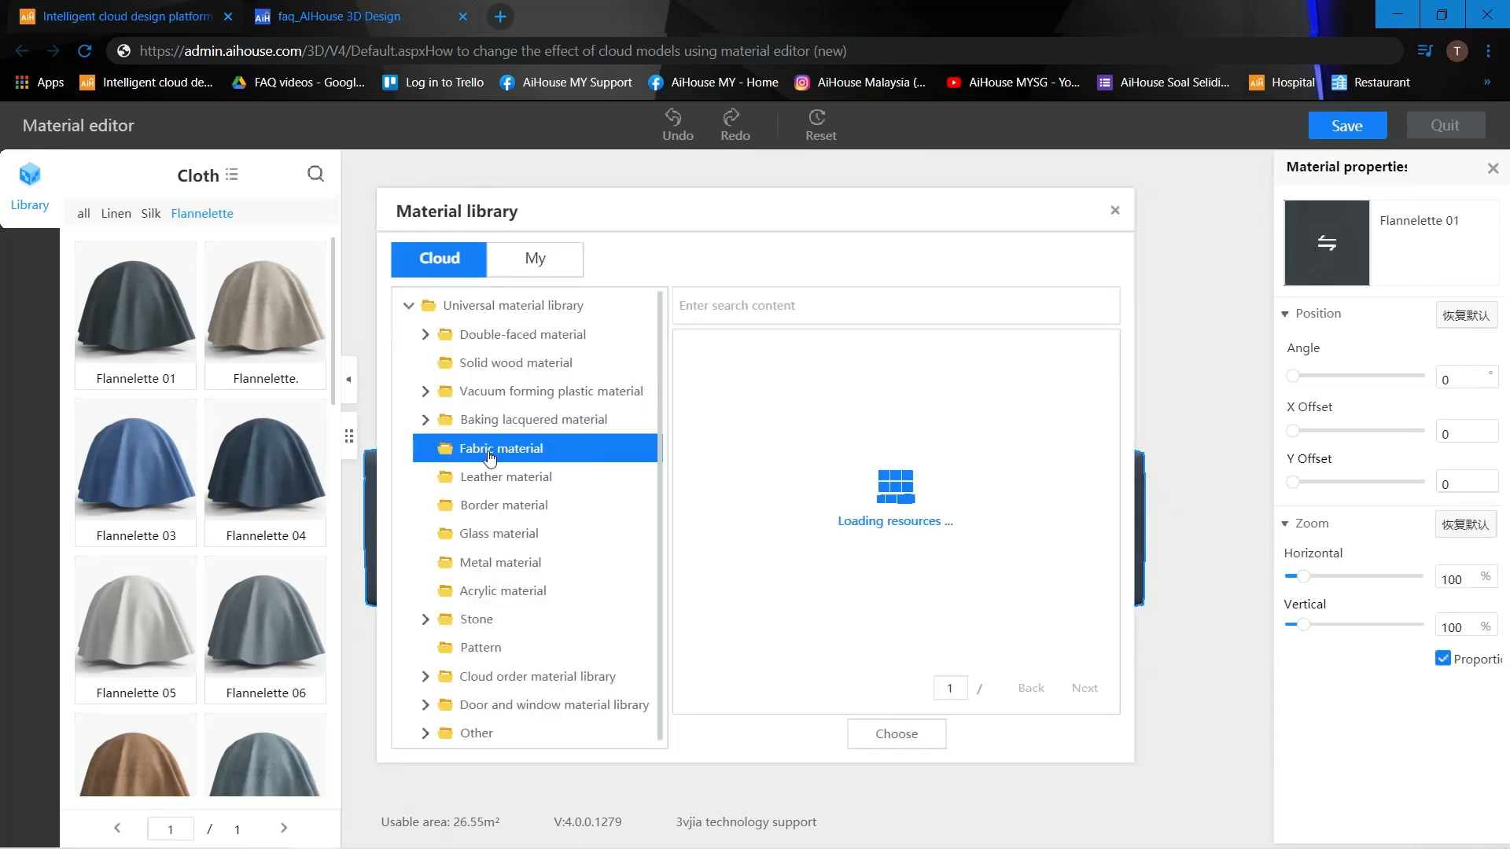
pyautogui.moveTo(520, 443)
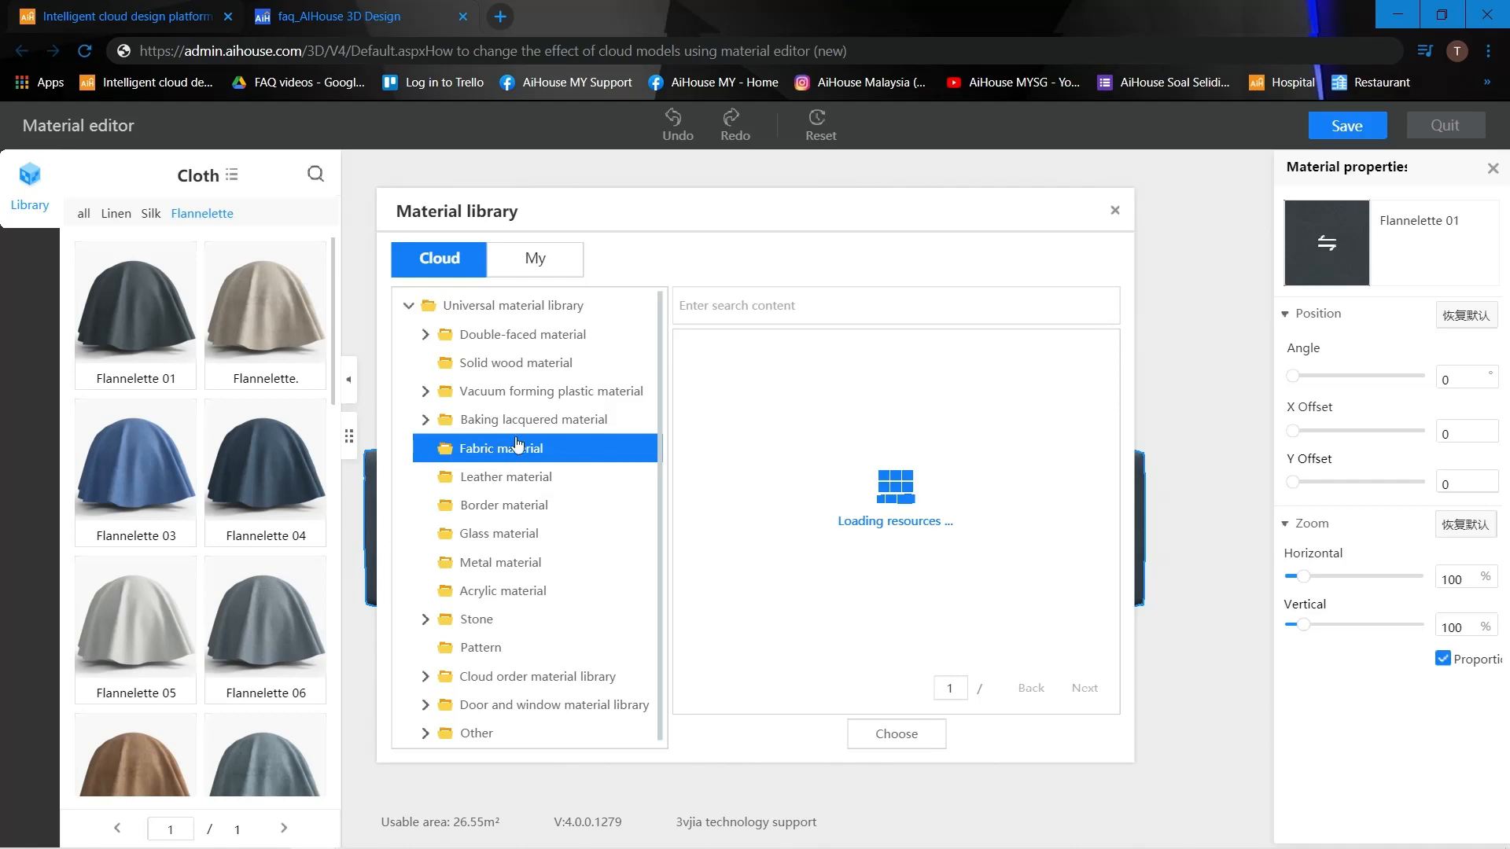
pyautogui.click(500, 448)
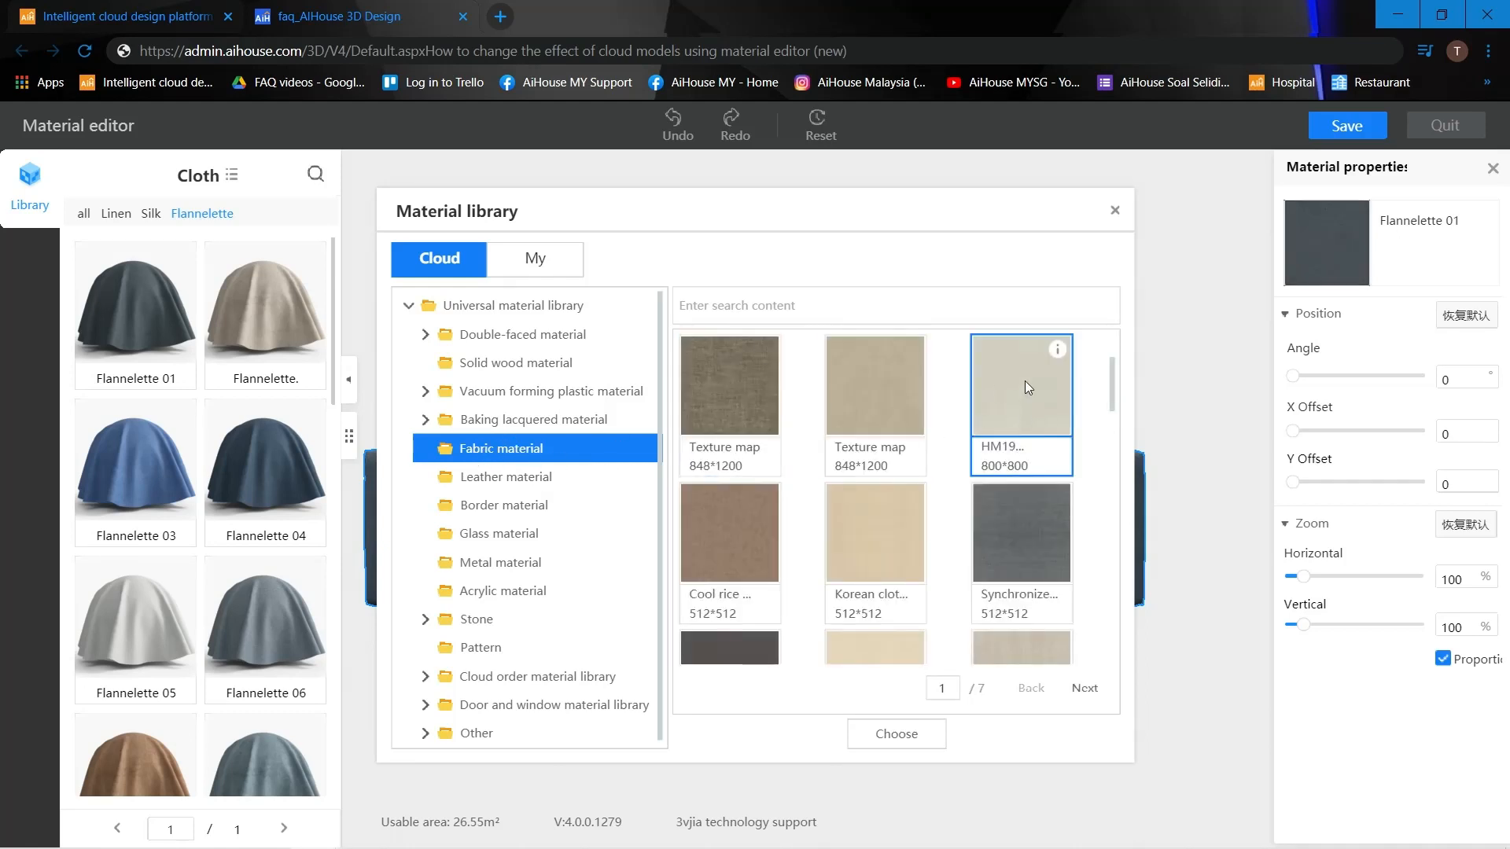
pyautogui.click(896, 734)
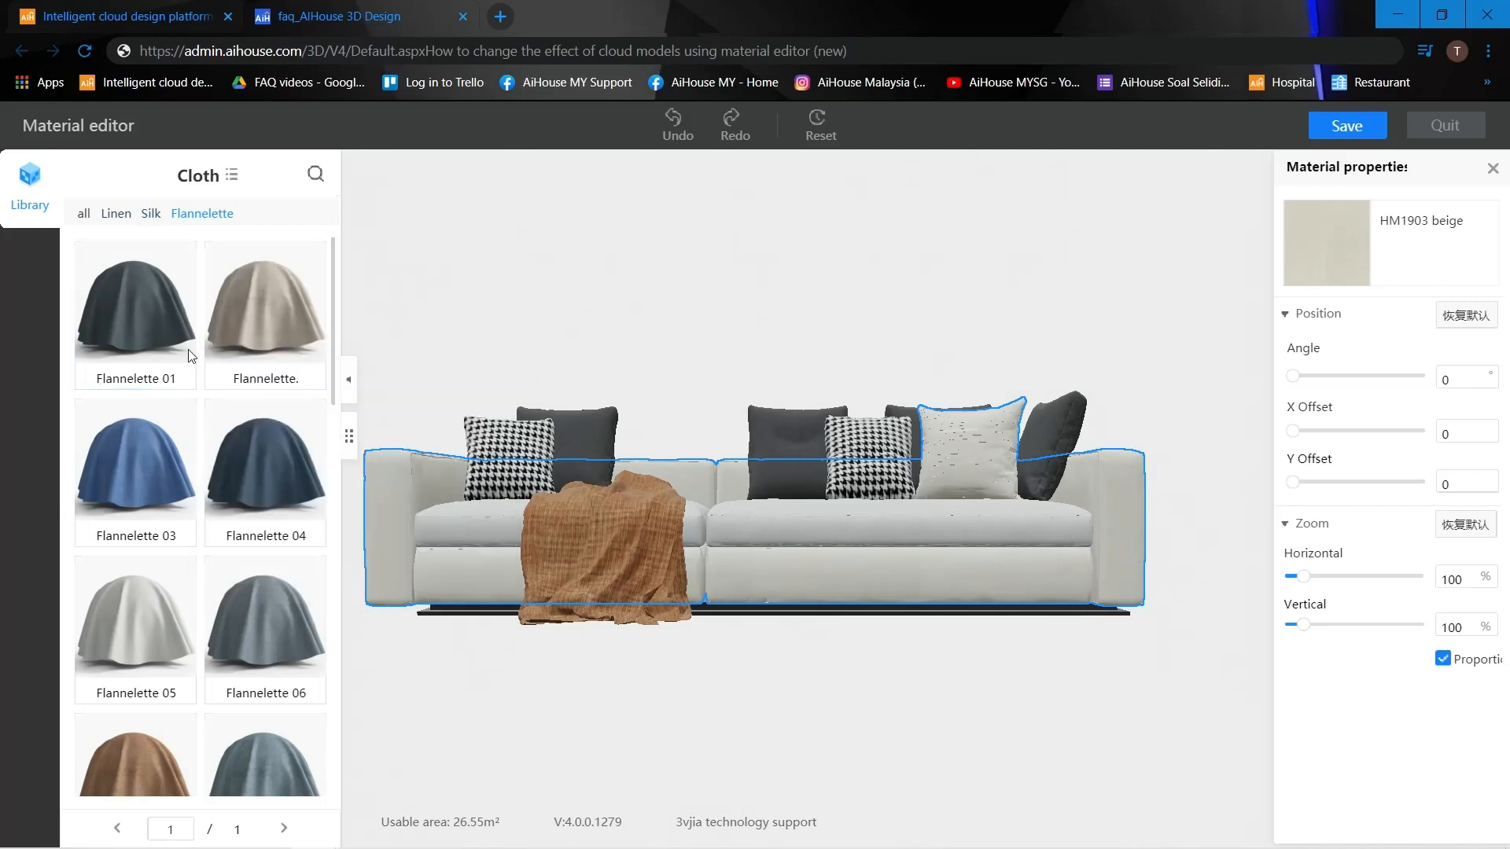
pyautogui.moveTo(1235, 269)
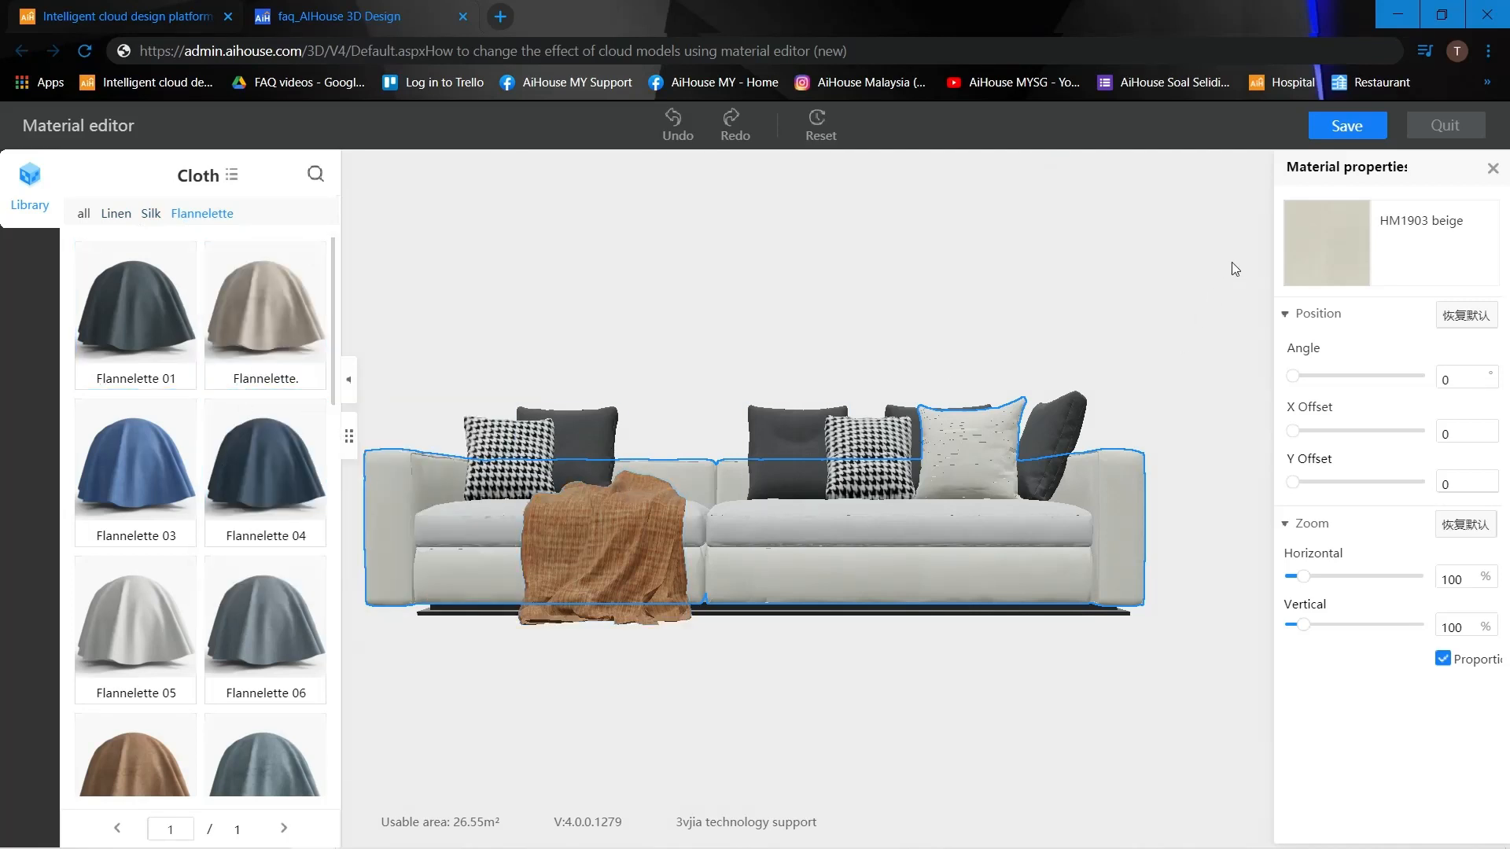
pyautogui.moveTo(1313, 248)
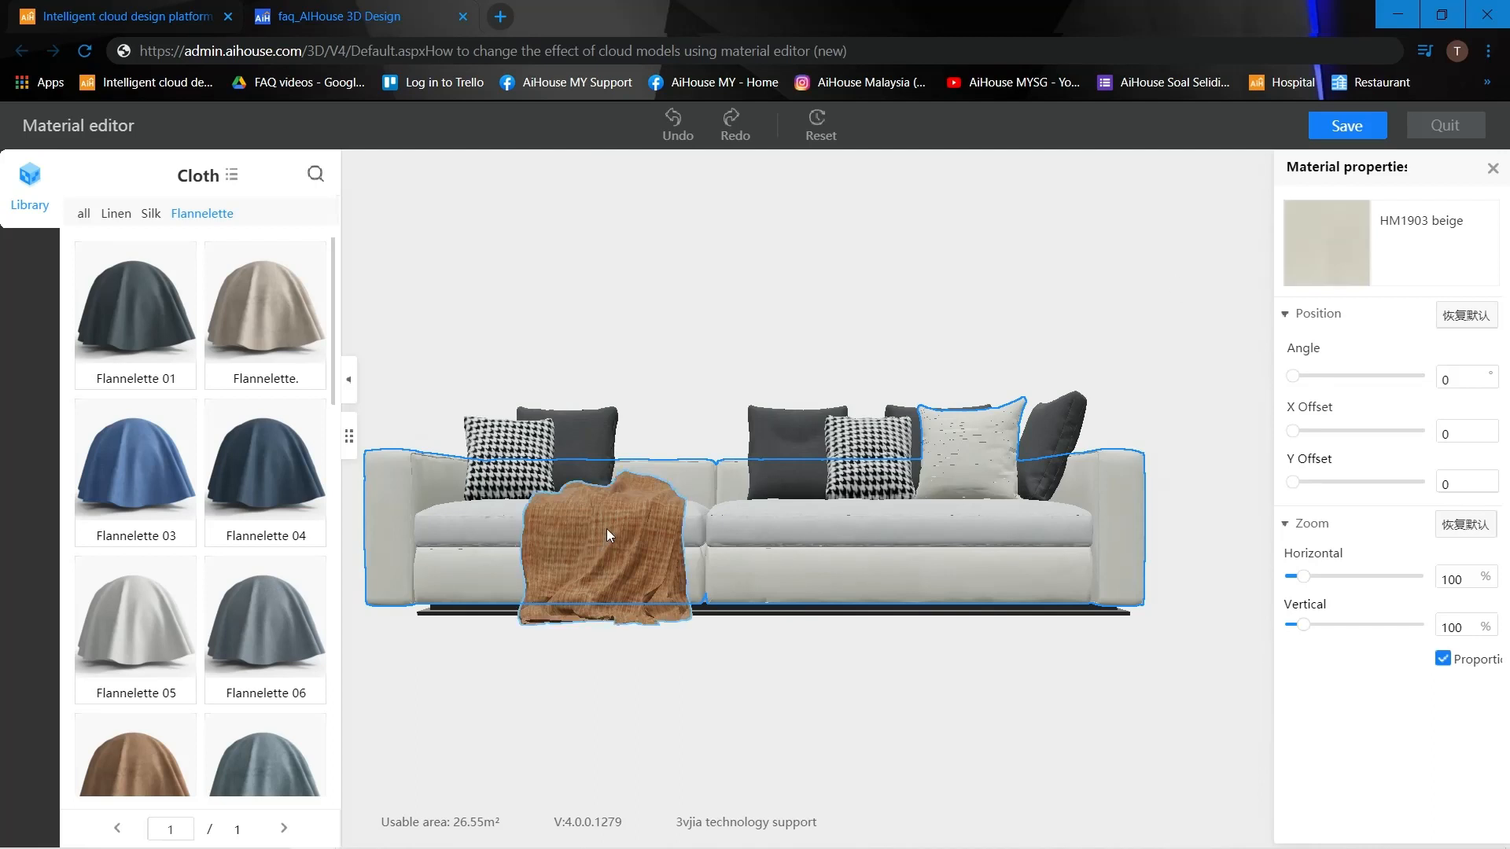
# Step: Apply the reddish 'Silk.' cloth material to the throw blanket
pyautogui.click(604, 535)
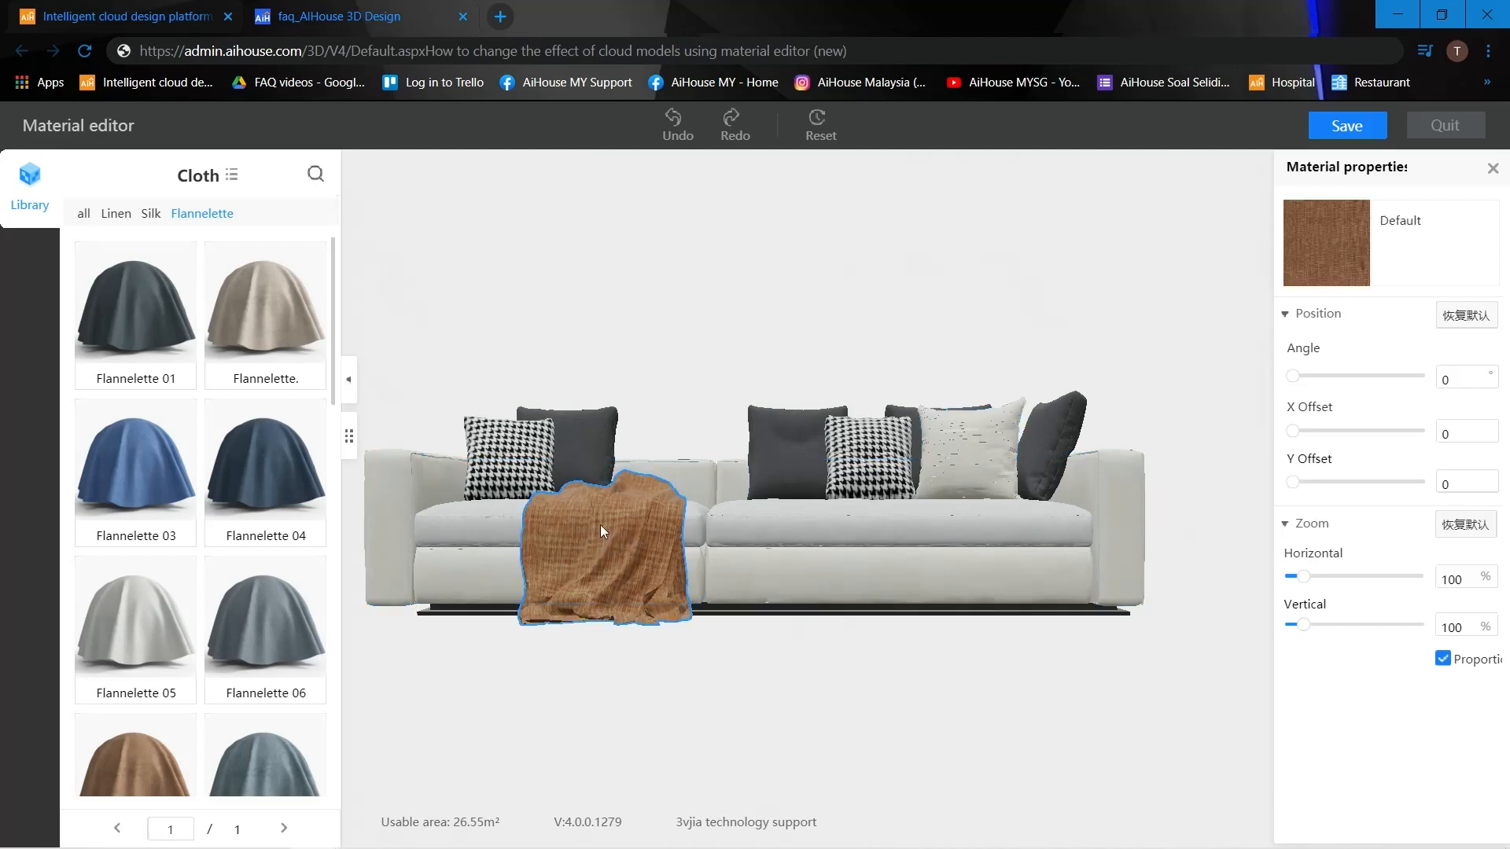
pyautogui.click(150, 214)
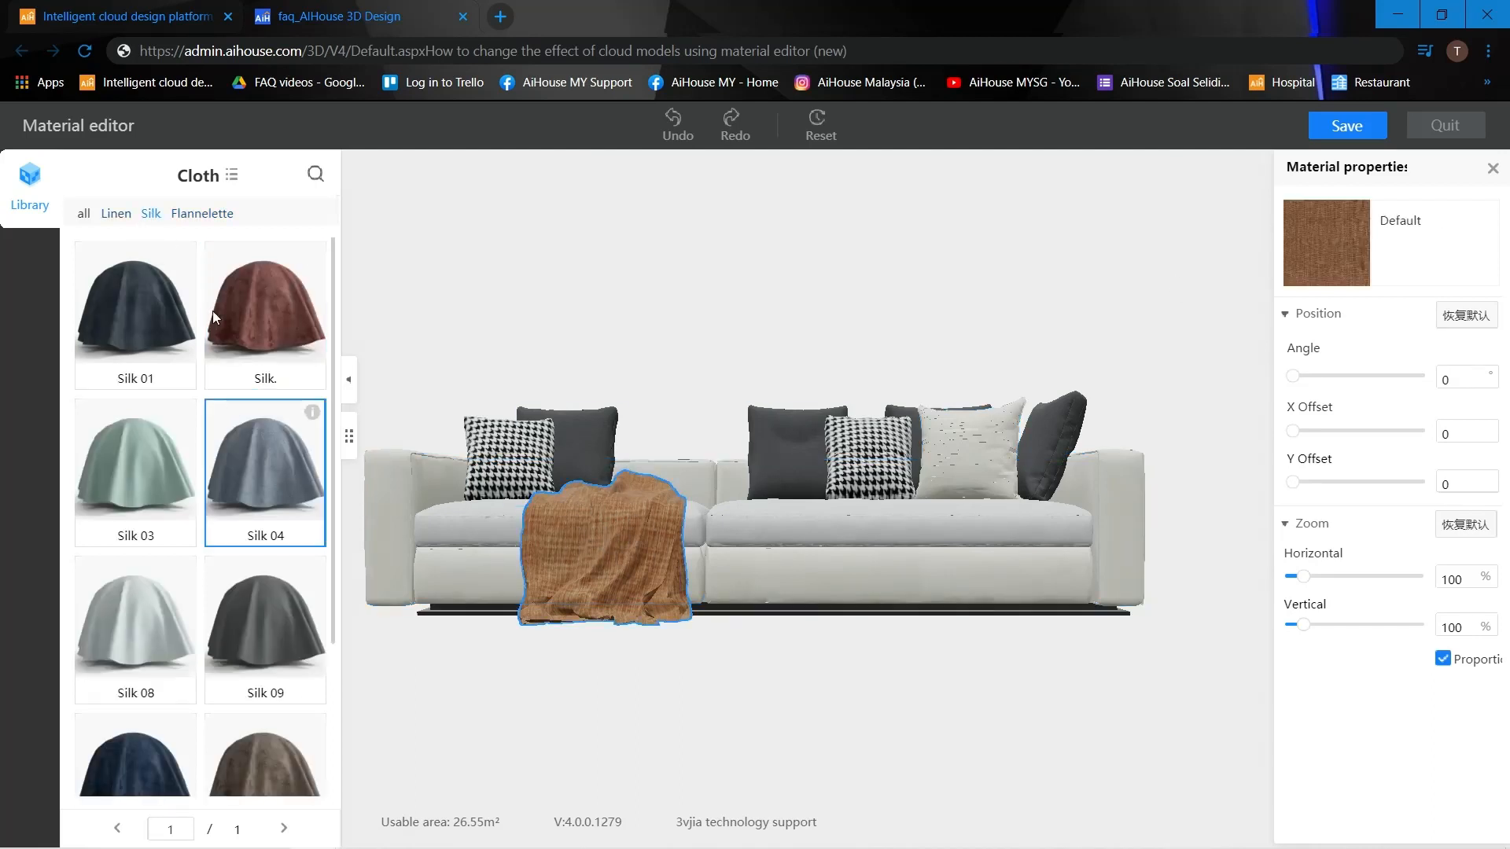
pyautogui.click(265, 311)
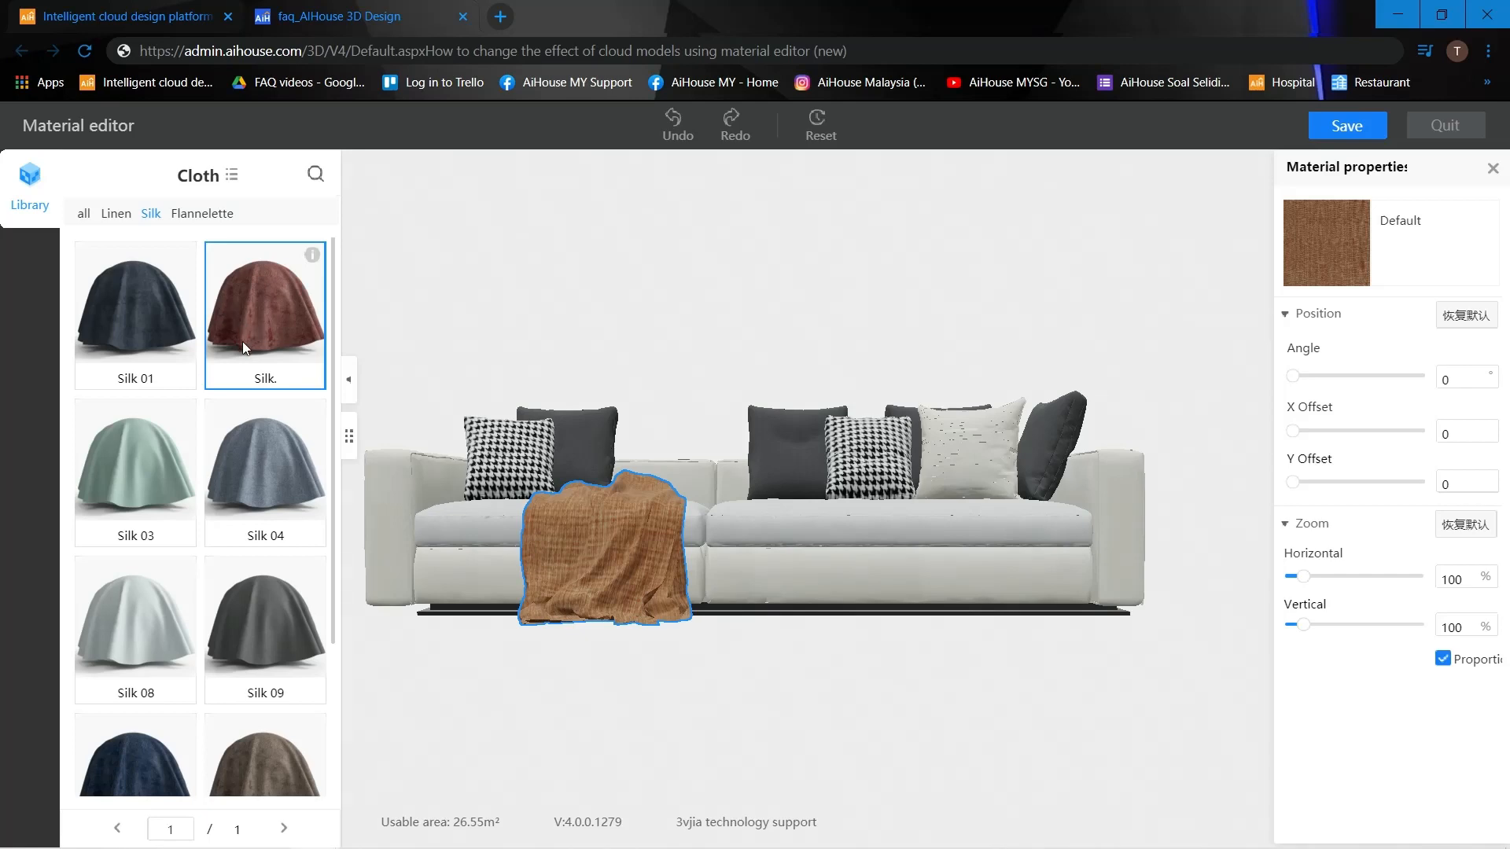
pyautogui.click(257, 331)
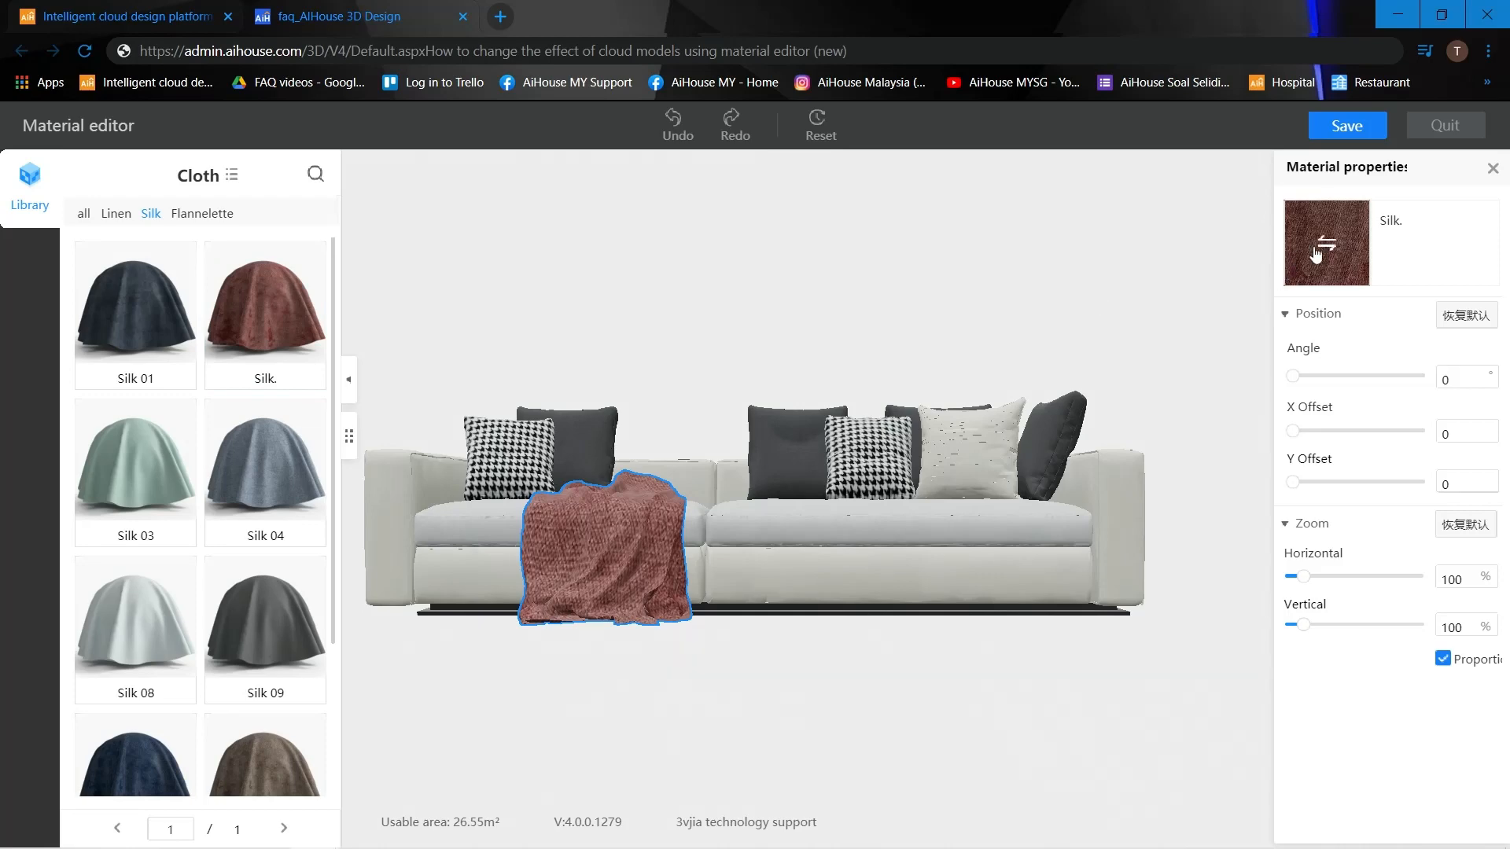
# Step: Replace the throw blanket's silk with the grey Synchronized texture from the Fabric material library
pyautogui.click(1325, 243)
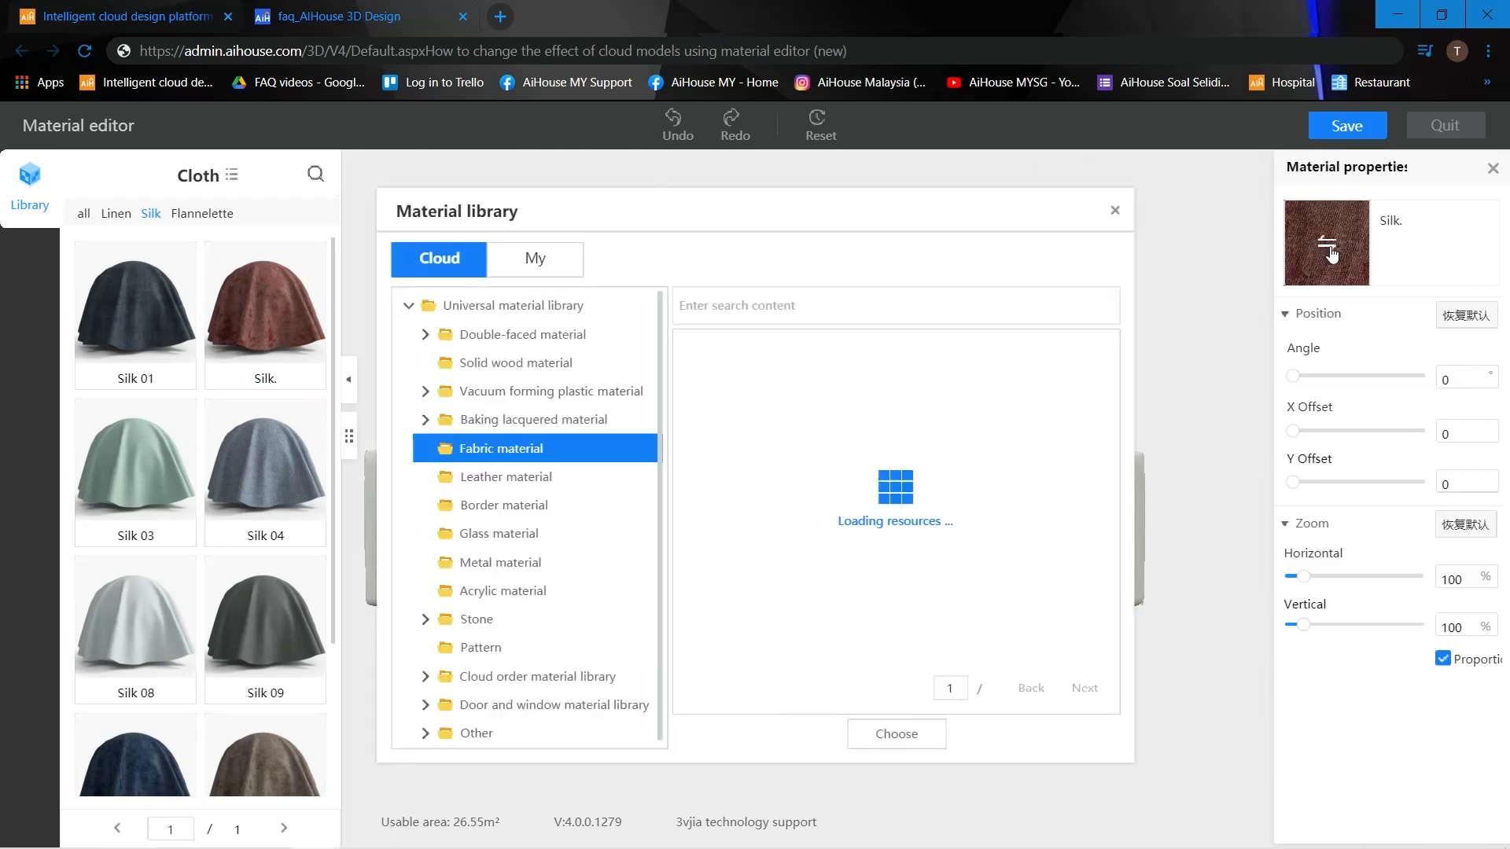
pyautogui.moveTo(827, 432)
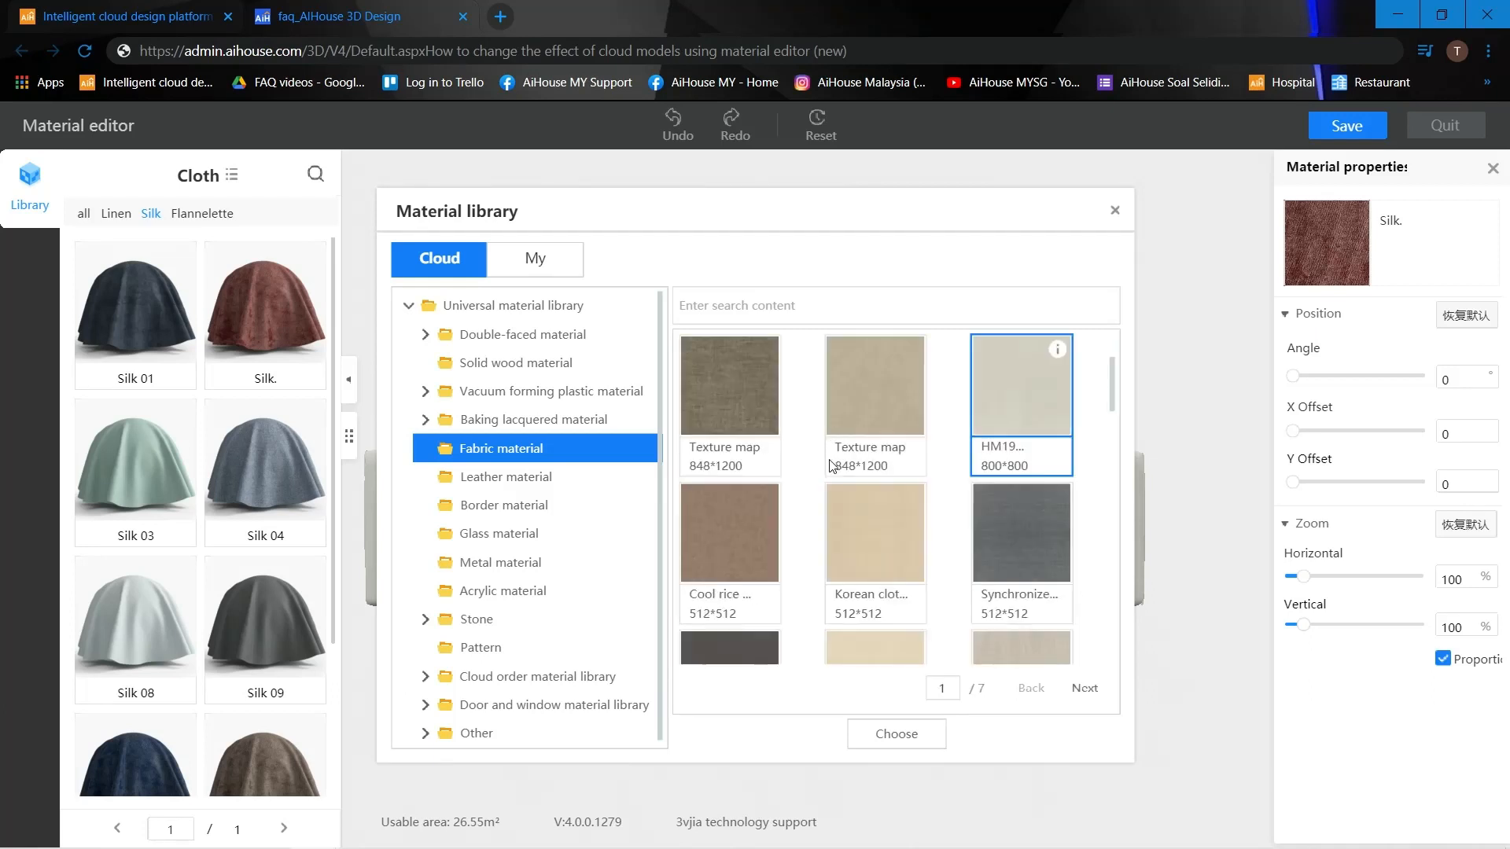
pyautogui.click(1020, 532)
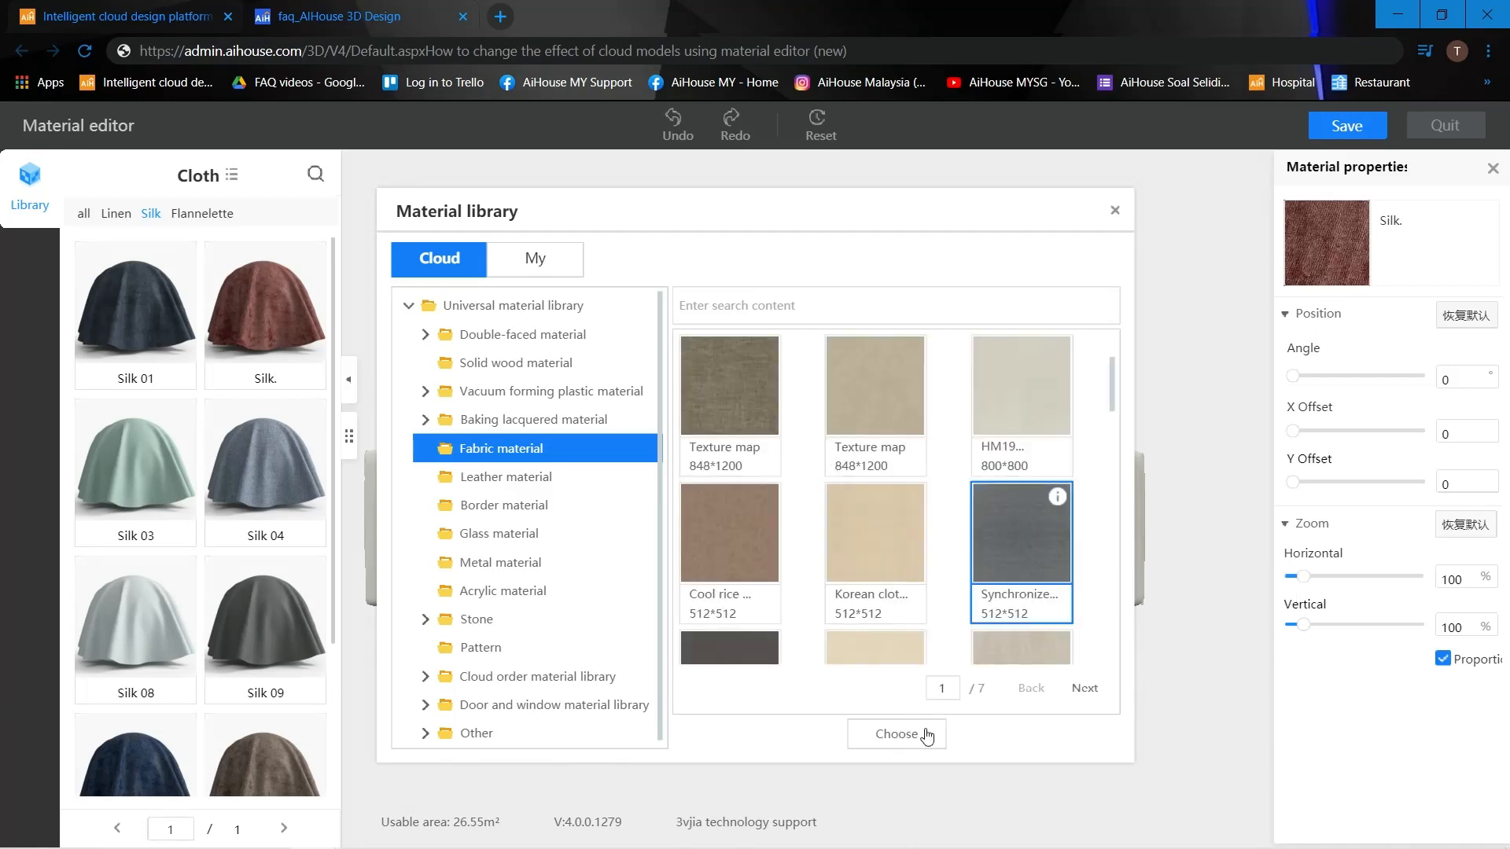
pyautogui.click(897, 734)
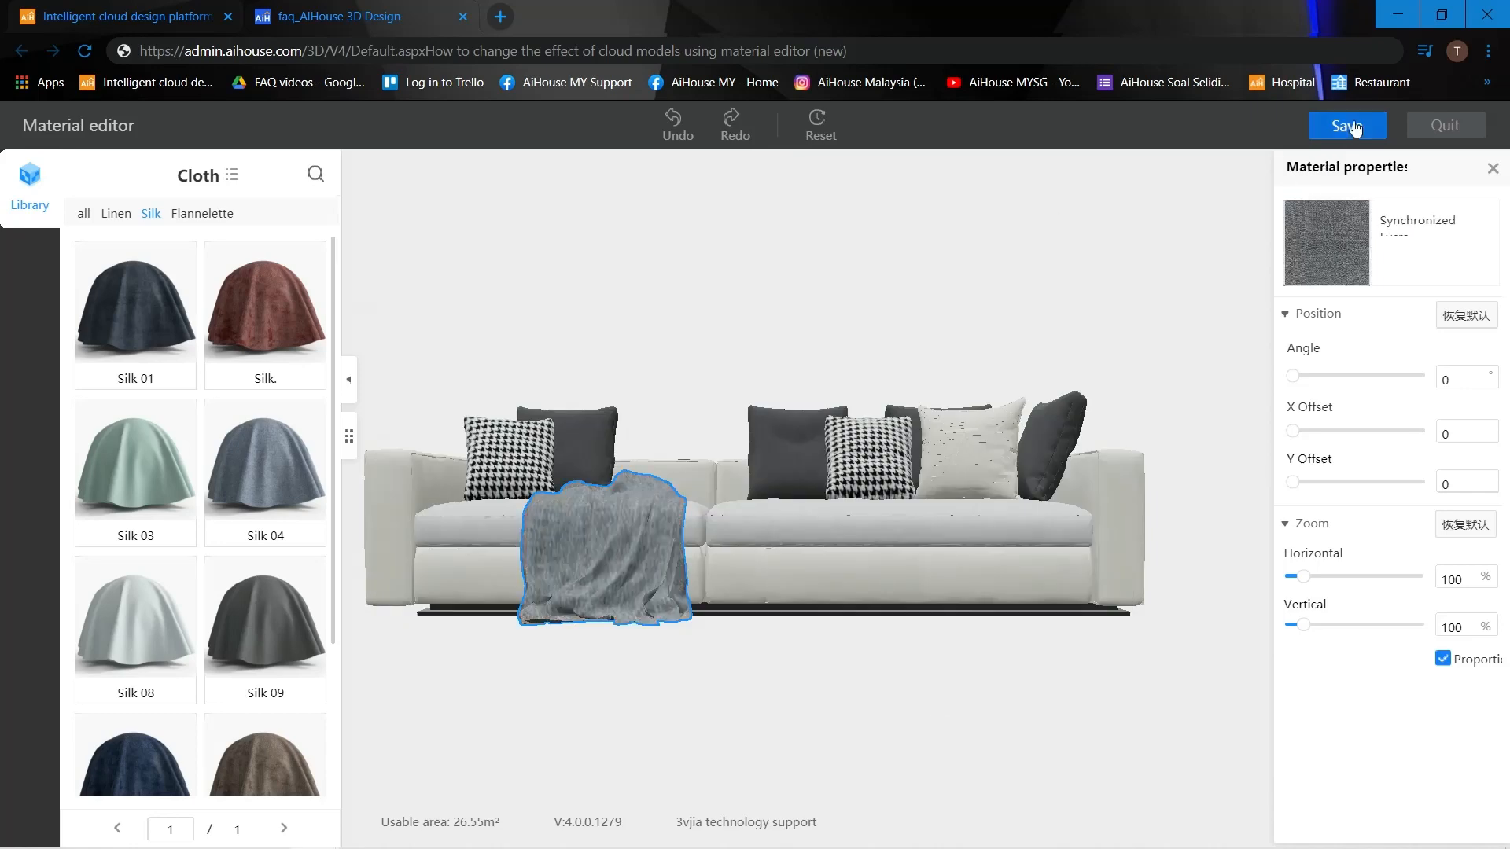
# Step: Save the edited sofa materials and quit the material editor back to the room
pyautogui.click(1346, 125)
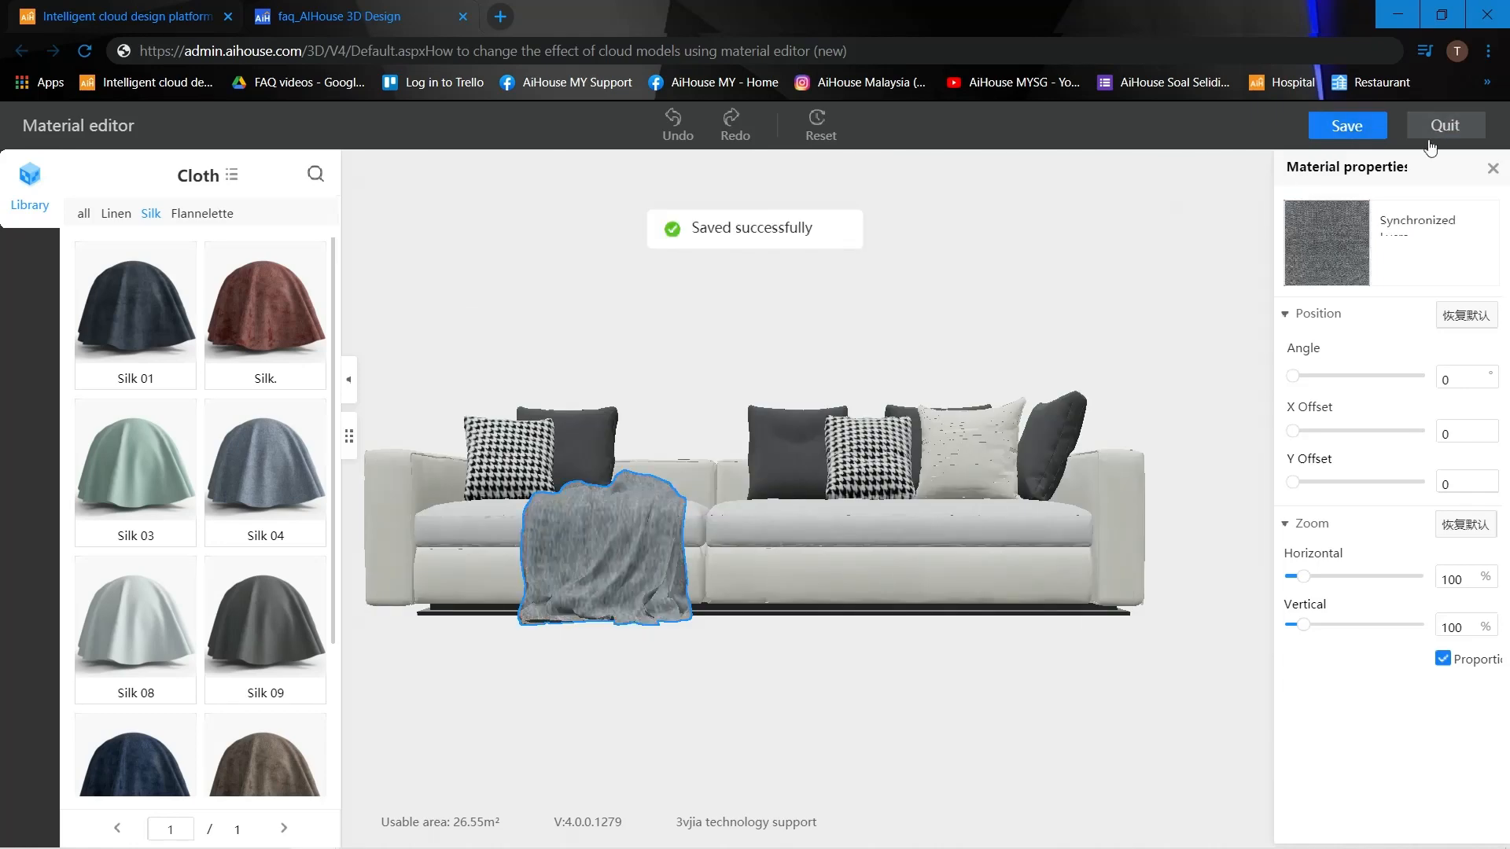
pyautogui.click(1444, 125)
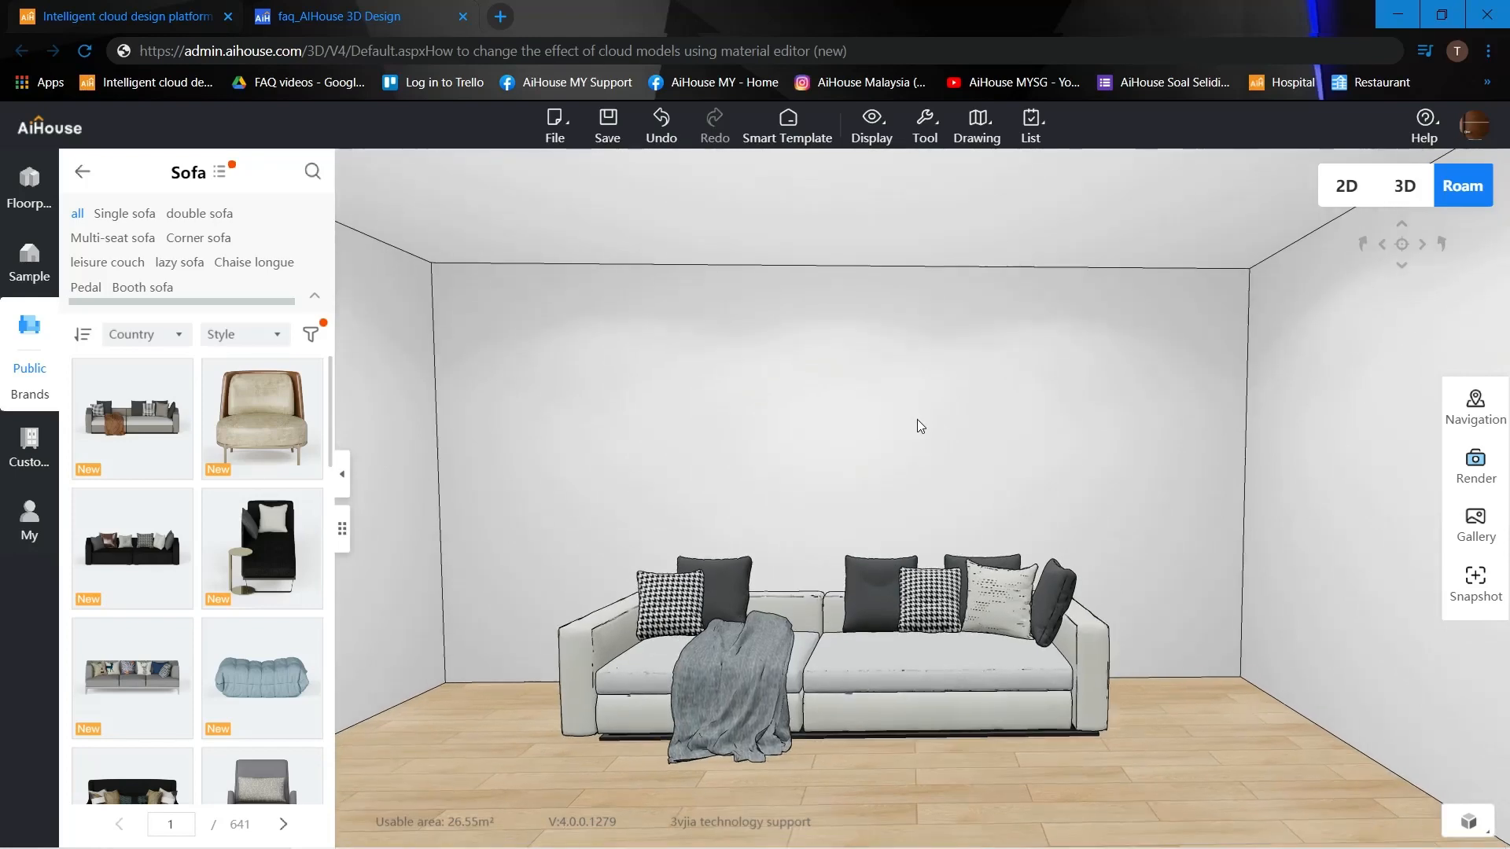